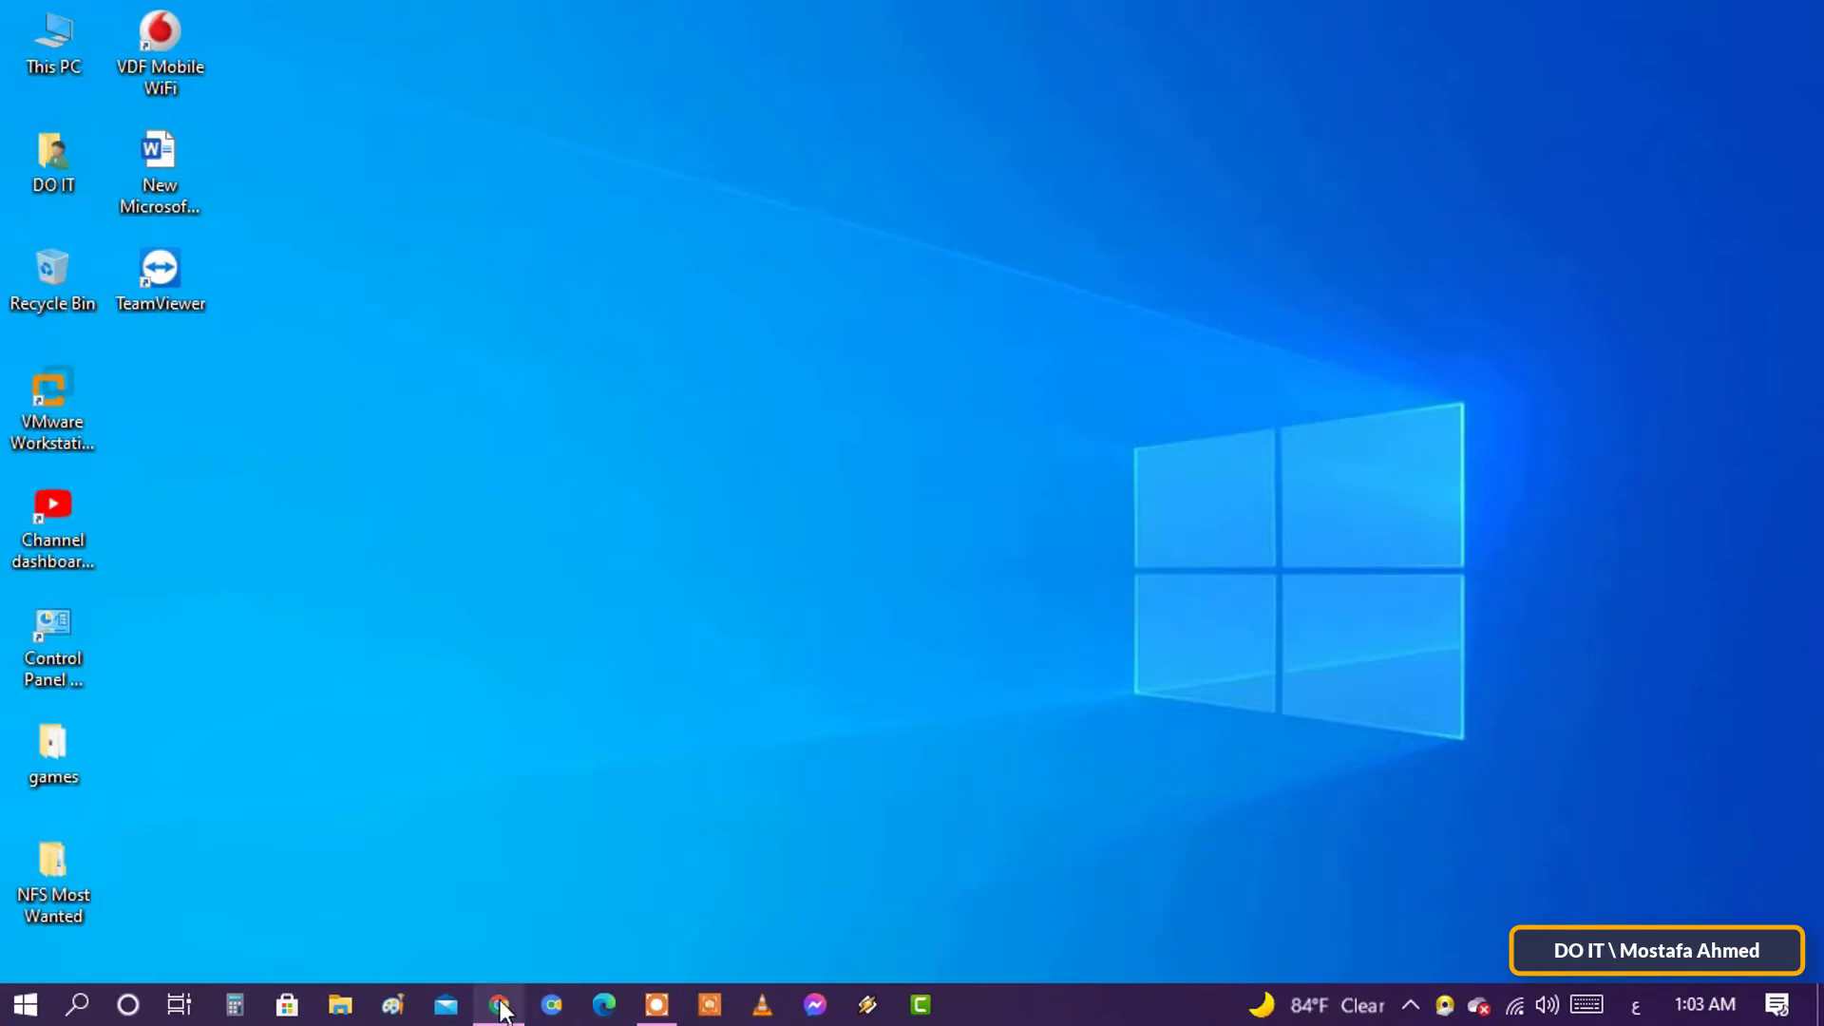
- Show the Windows 11 page in Chrome and scroll to the Minimum system requirements section
click(498, 1004)
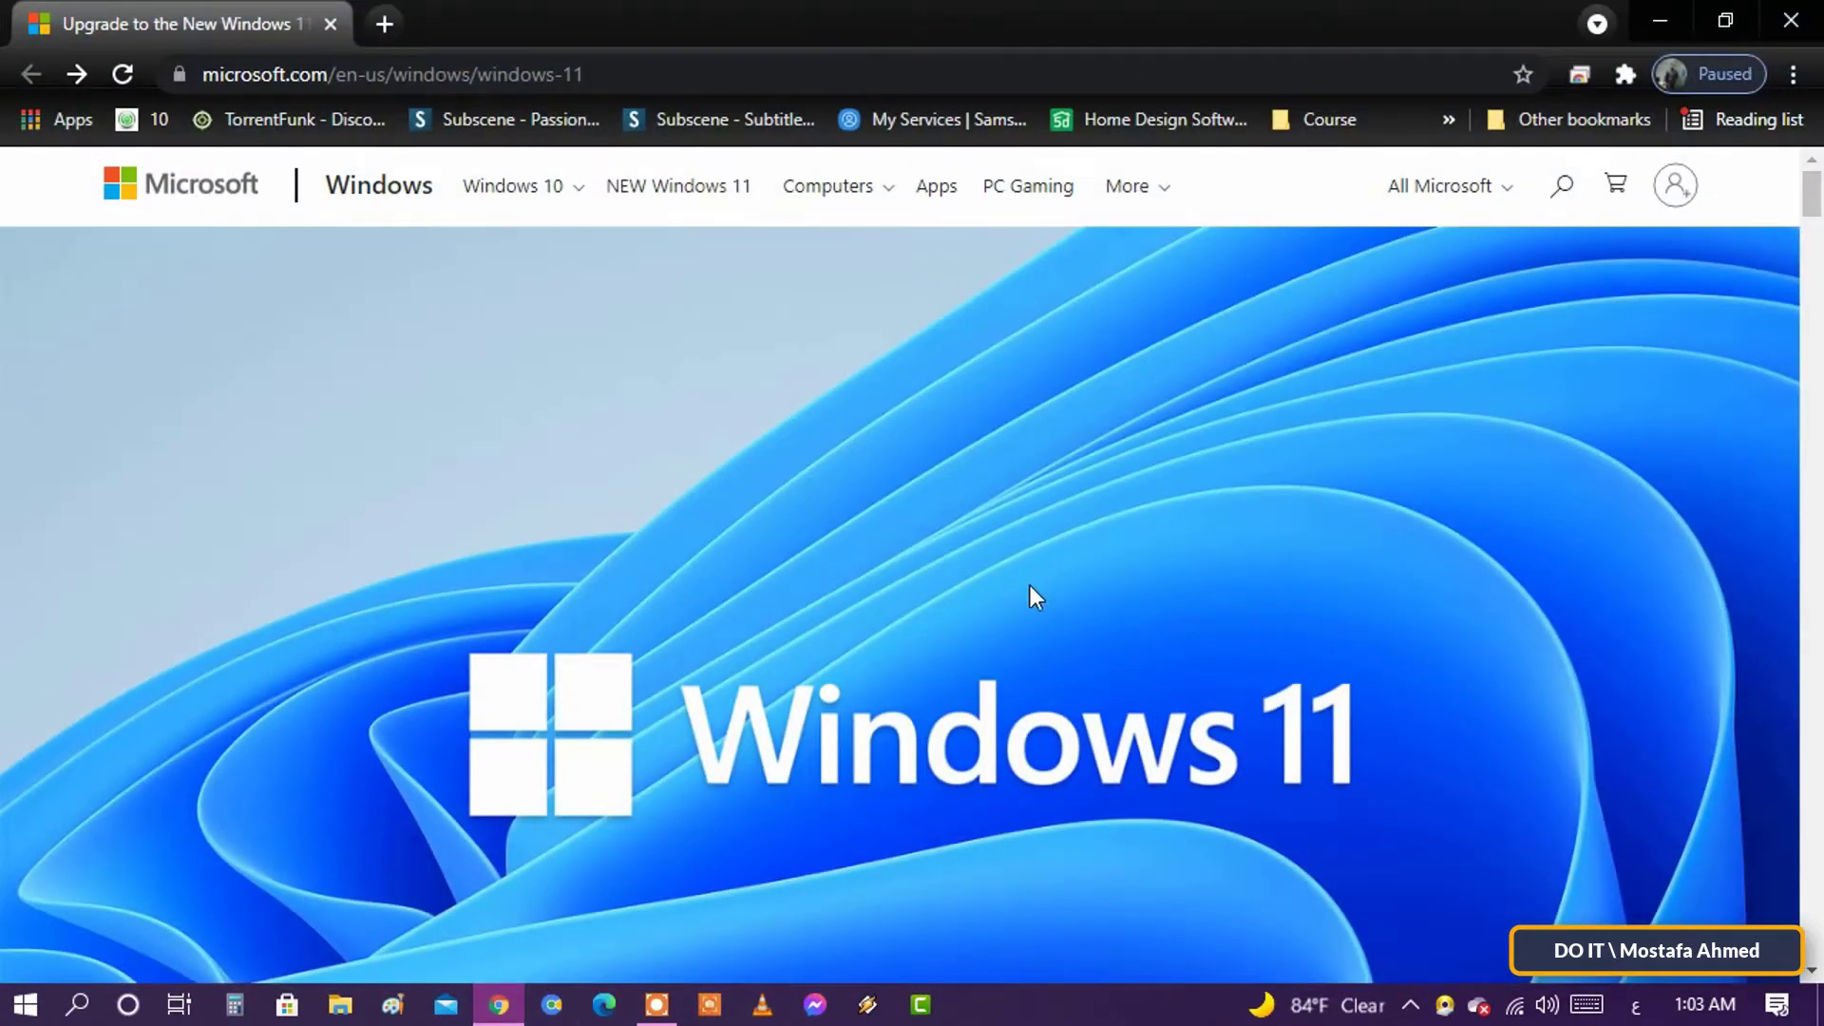
scroll(down, 3)
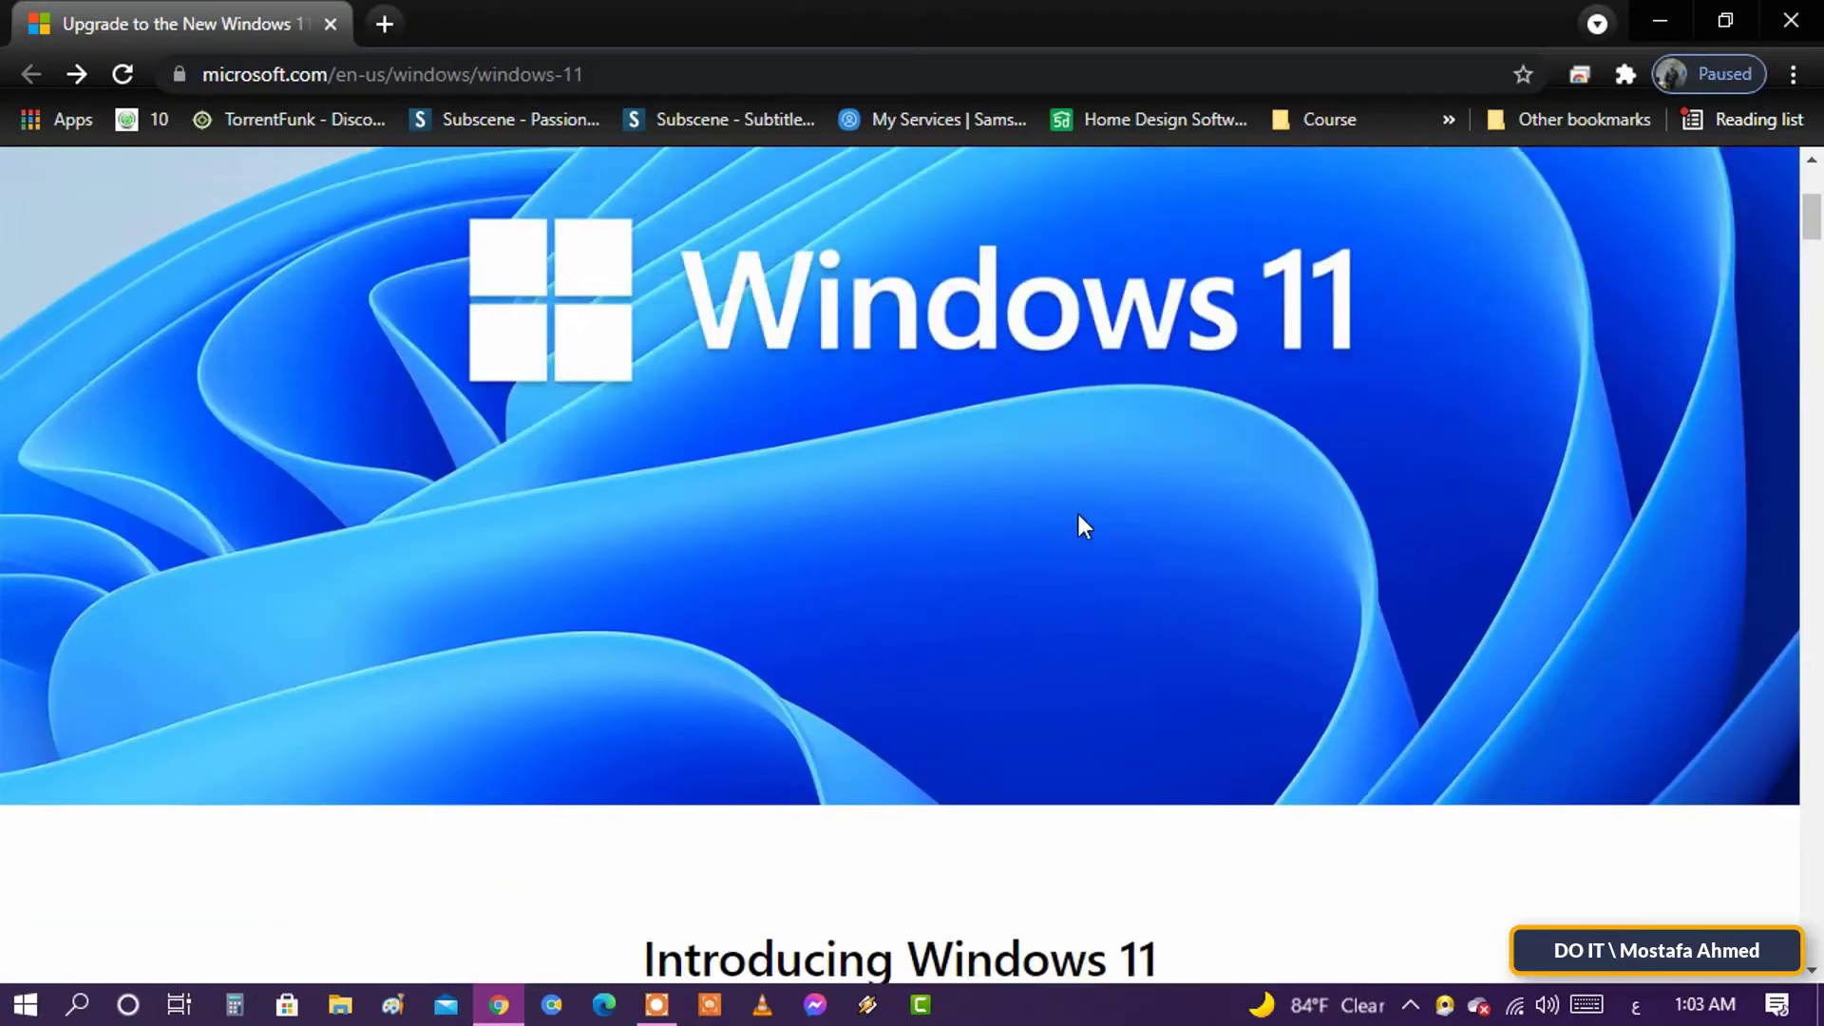
scroll(down, 3)
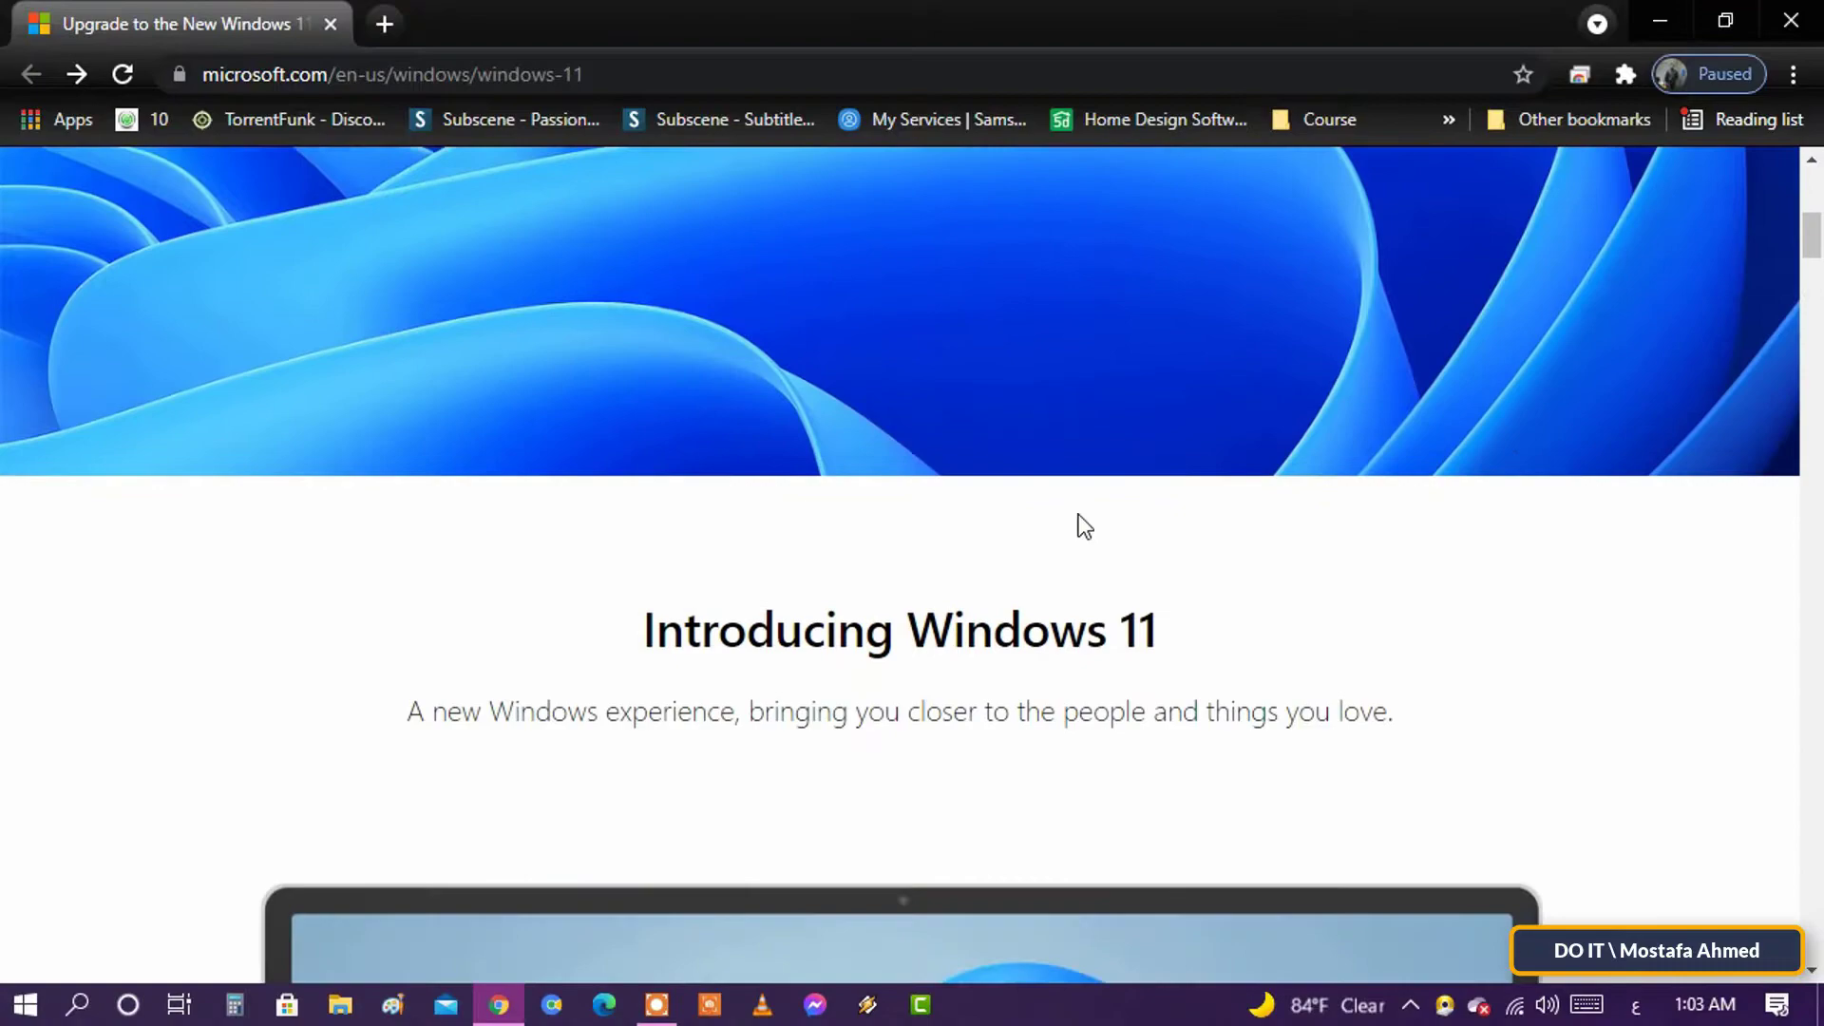
scroll(down, 3)
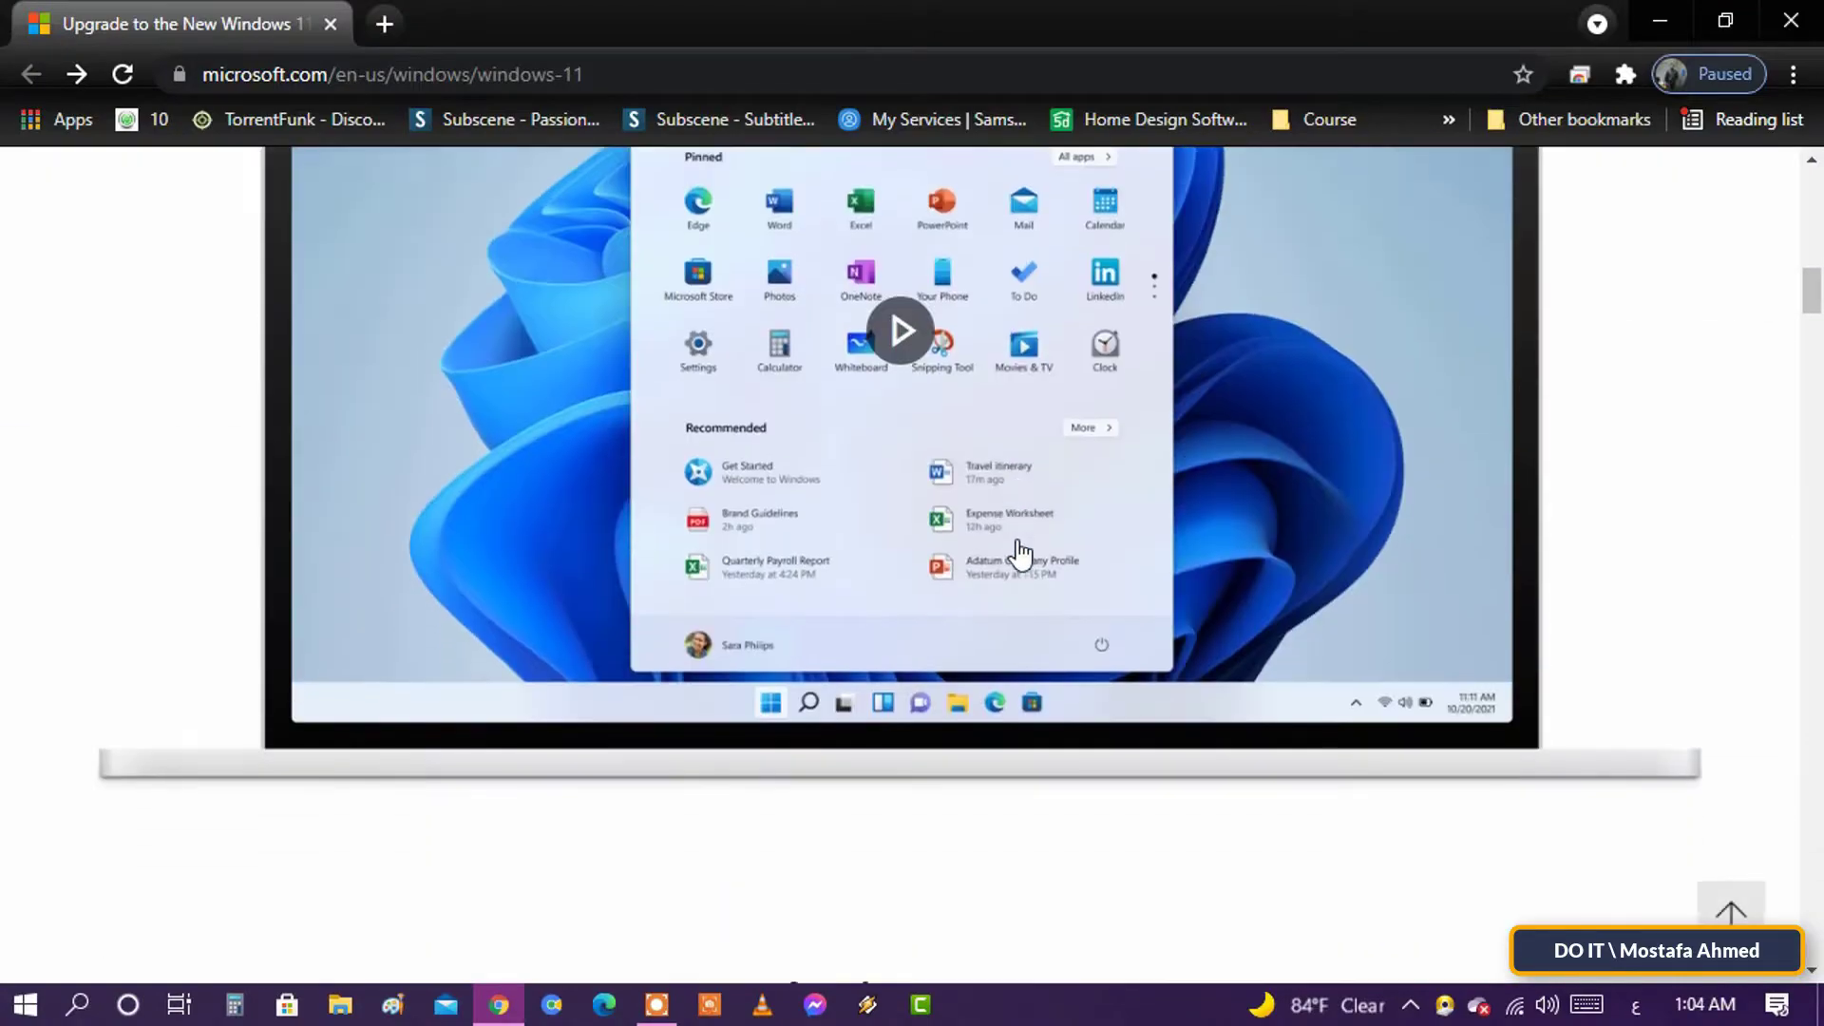
scroll(down, 3)
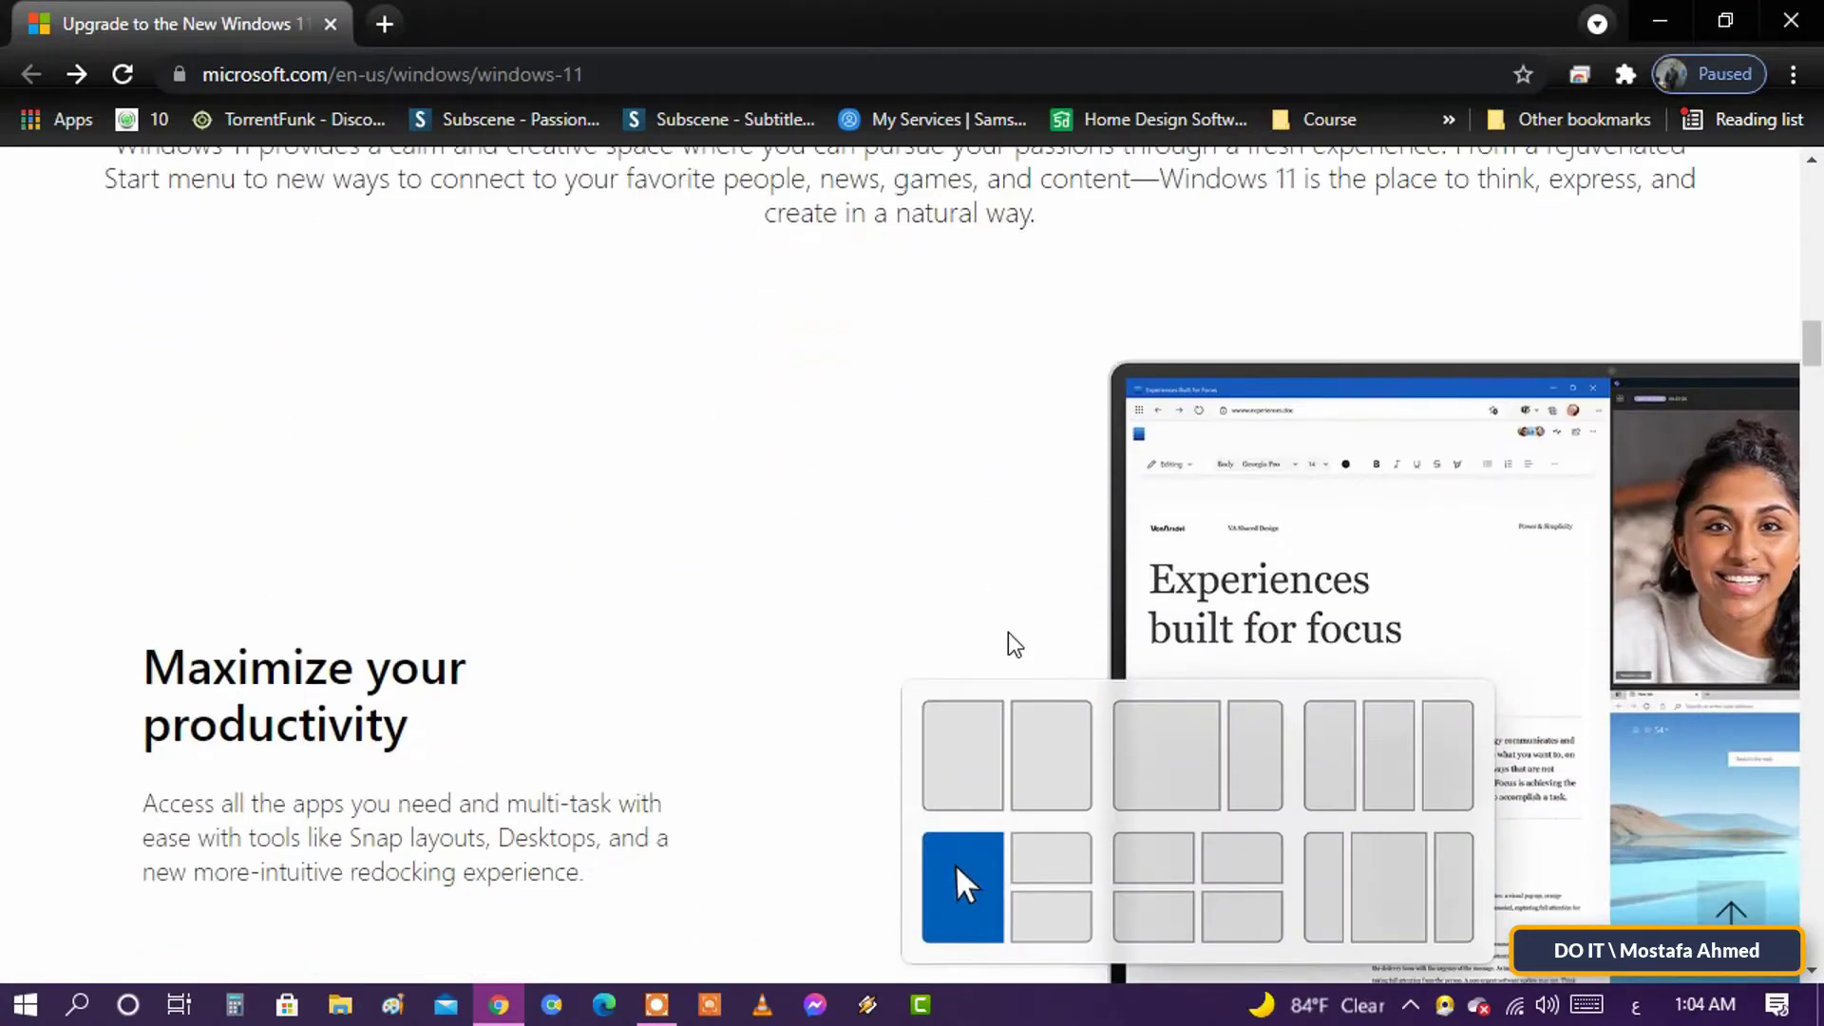
scroll(down, 3)
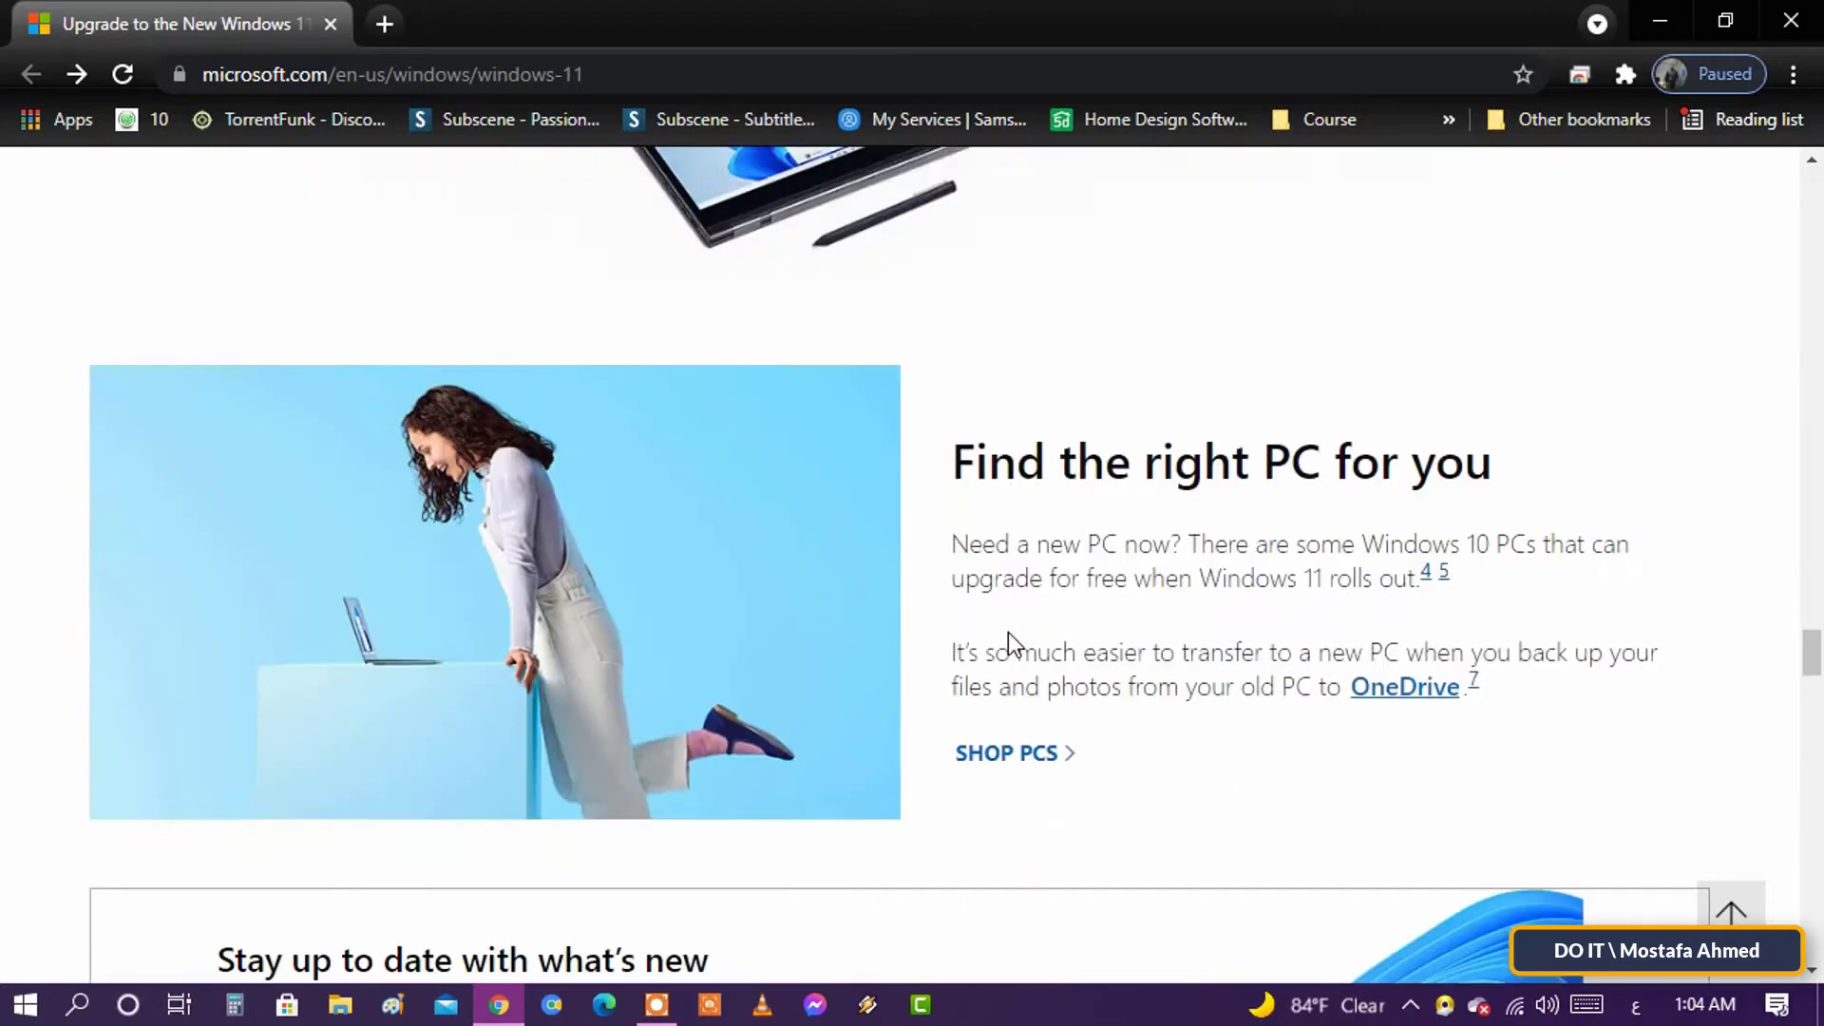
scroll(down, 3)
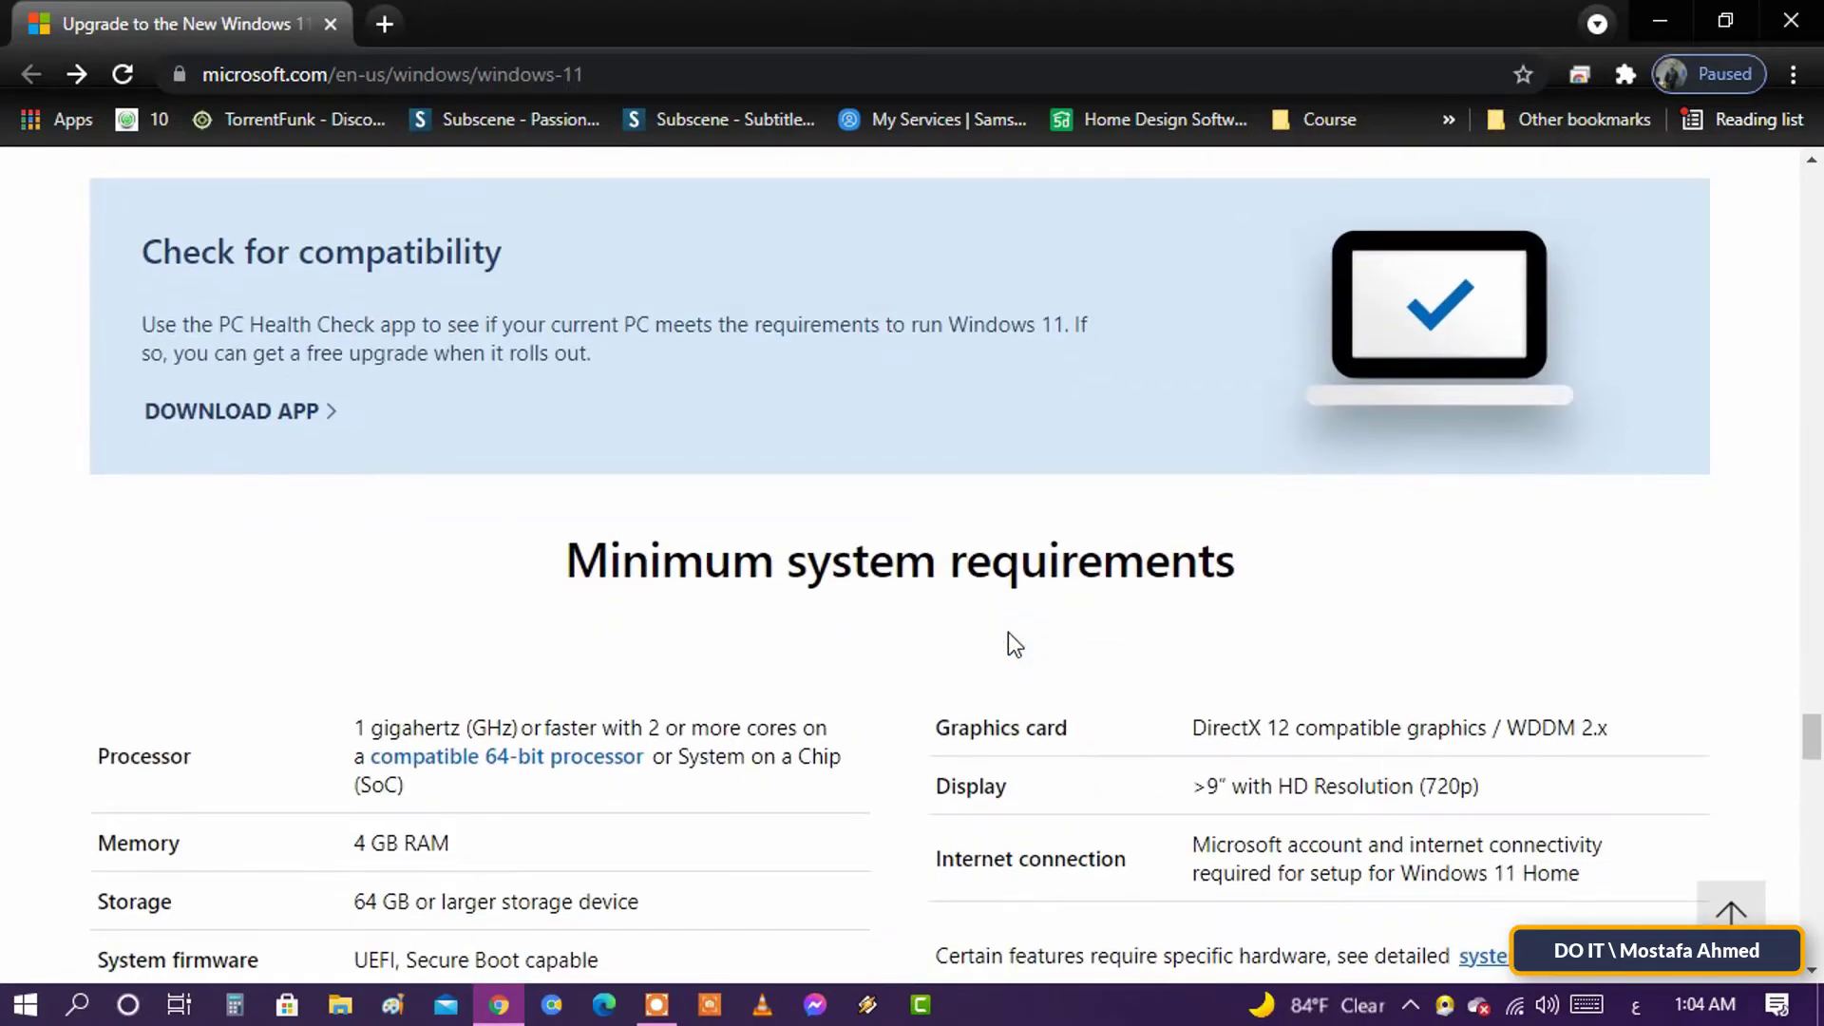
scroll(up, 3)
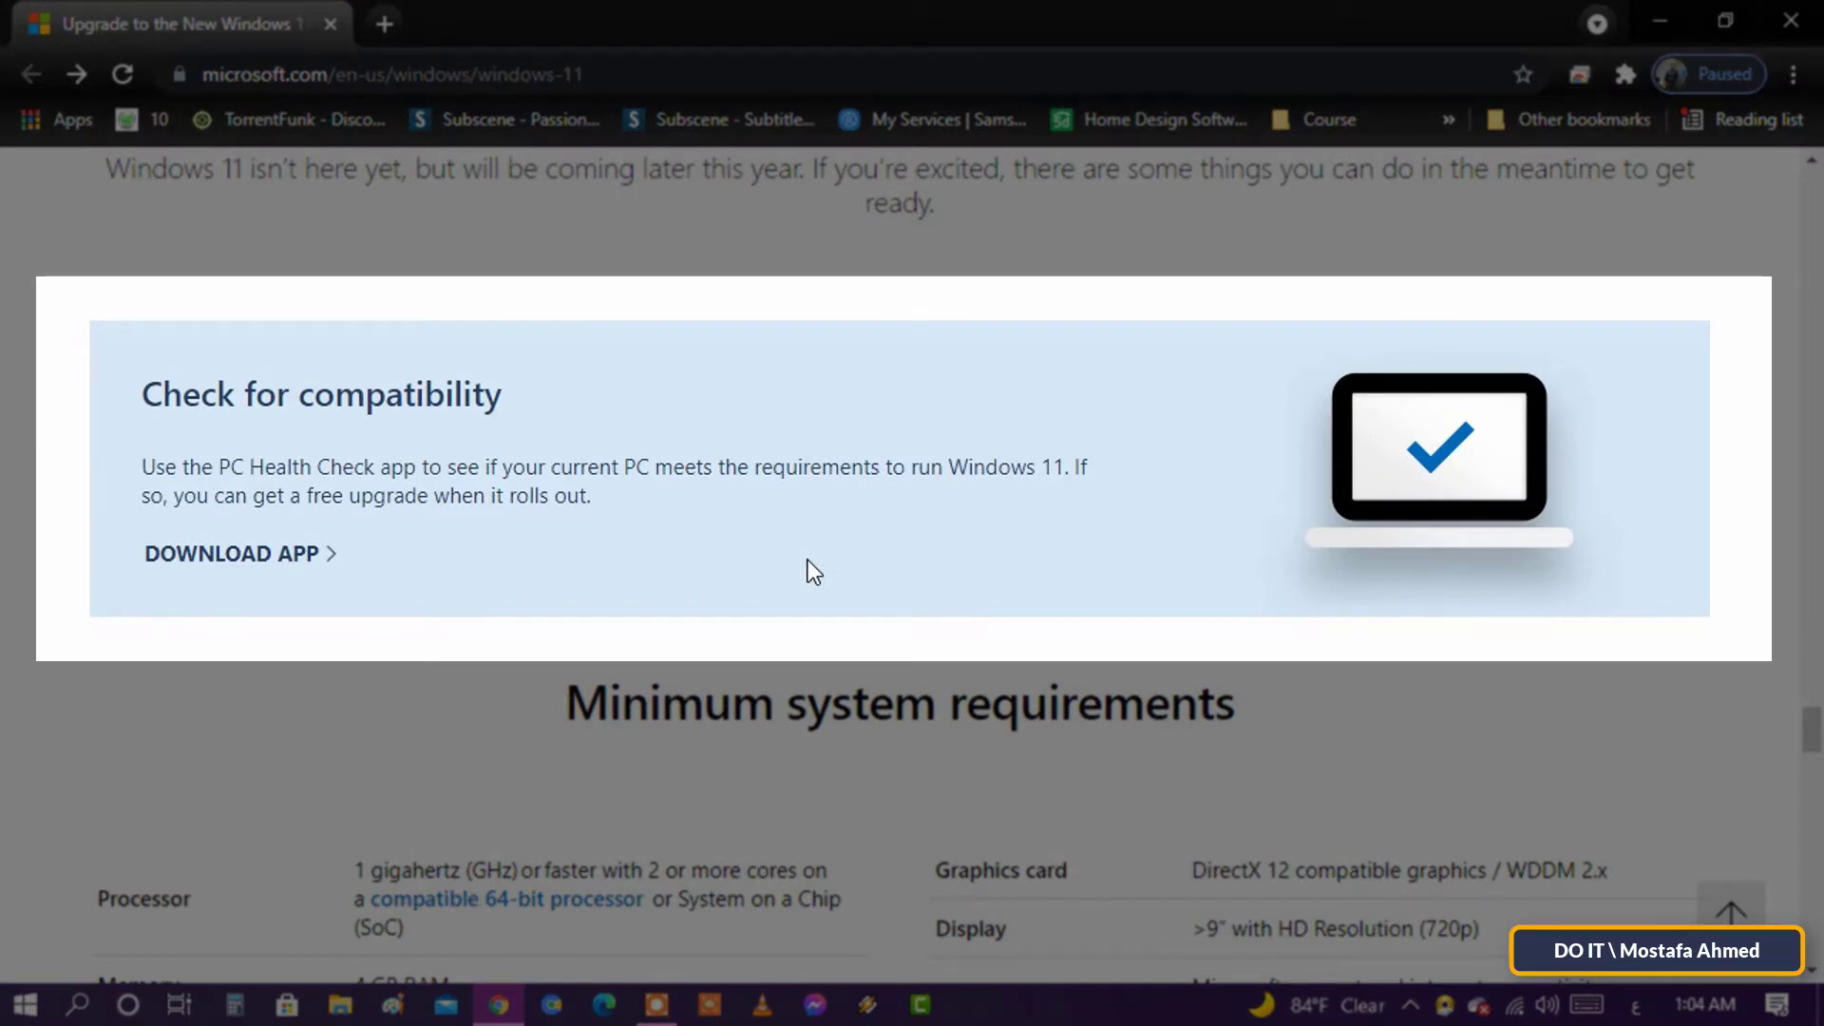
mouse_move(122, 483)
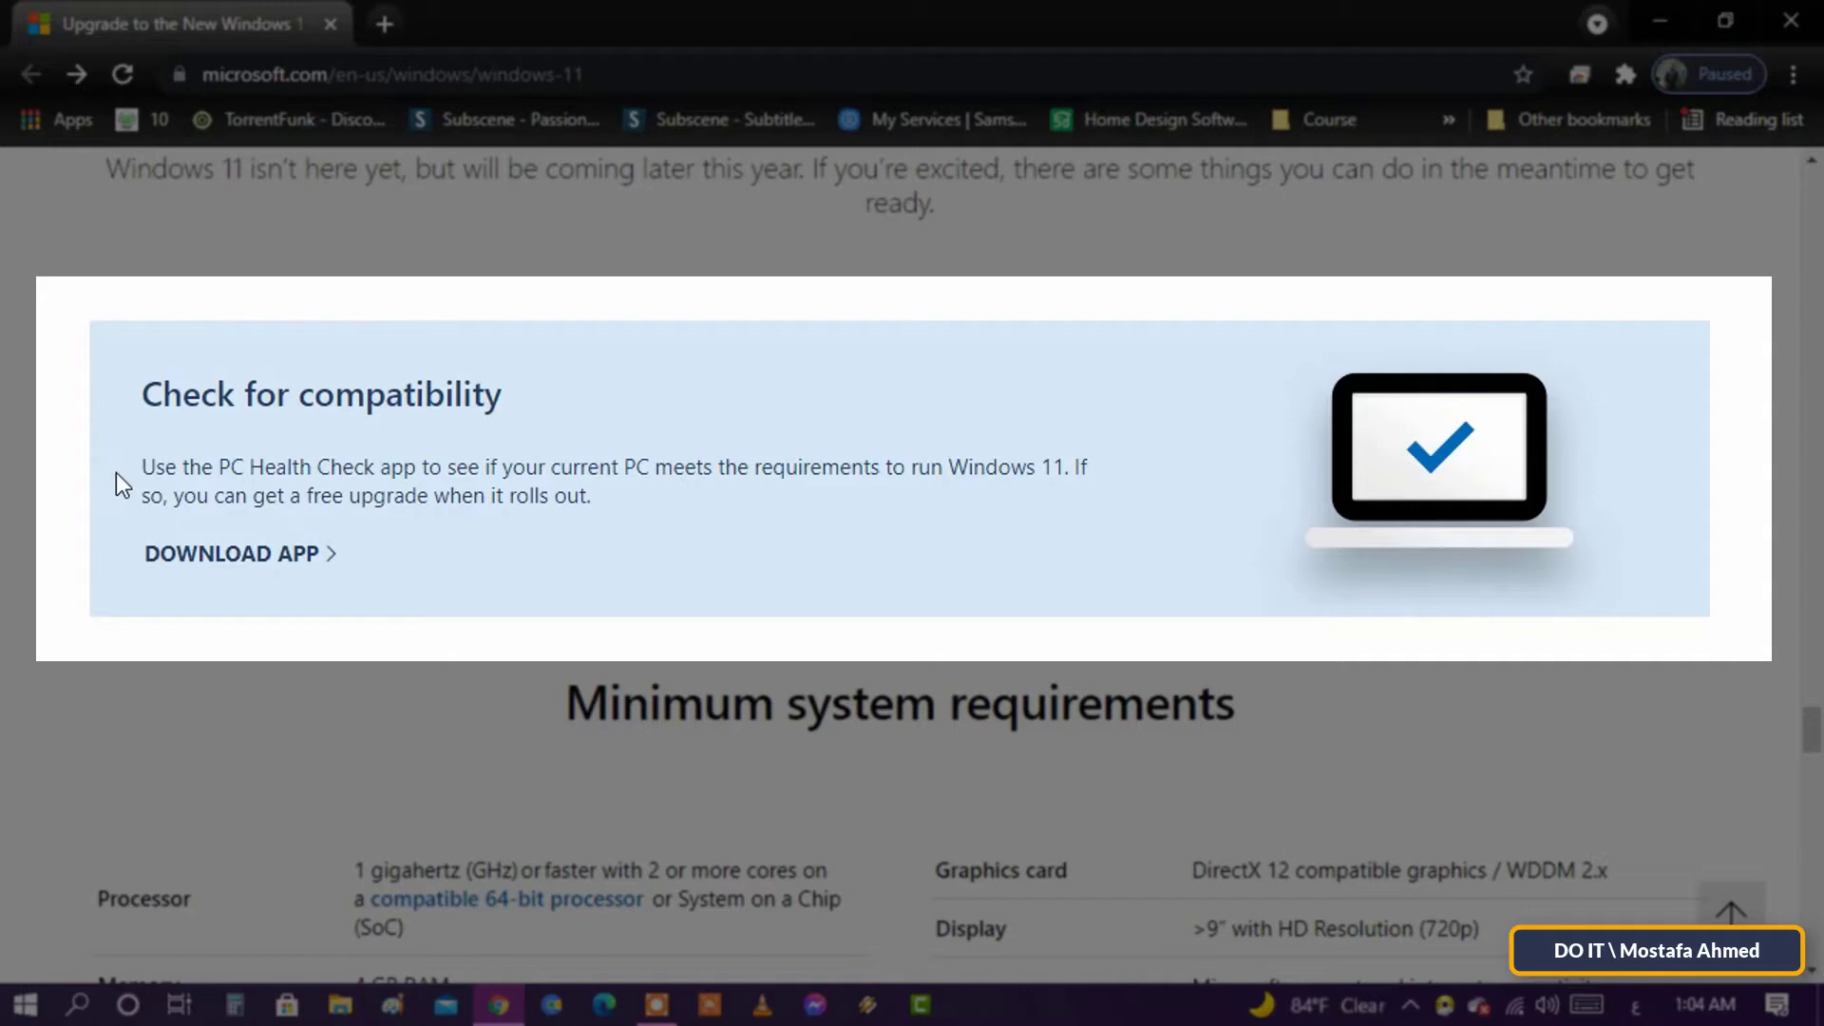
mouse_move(97, 622)
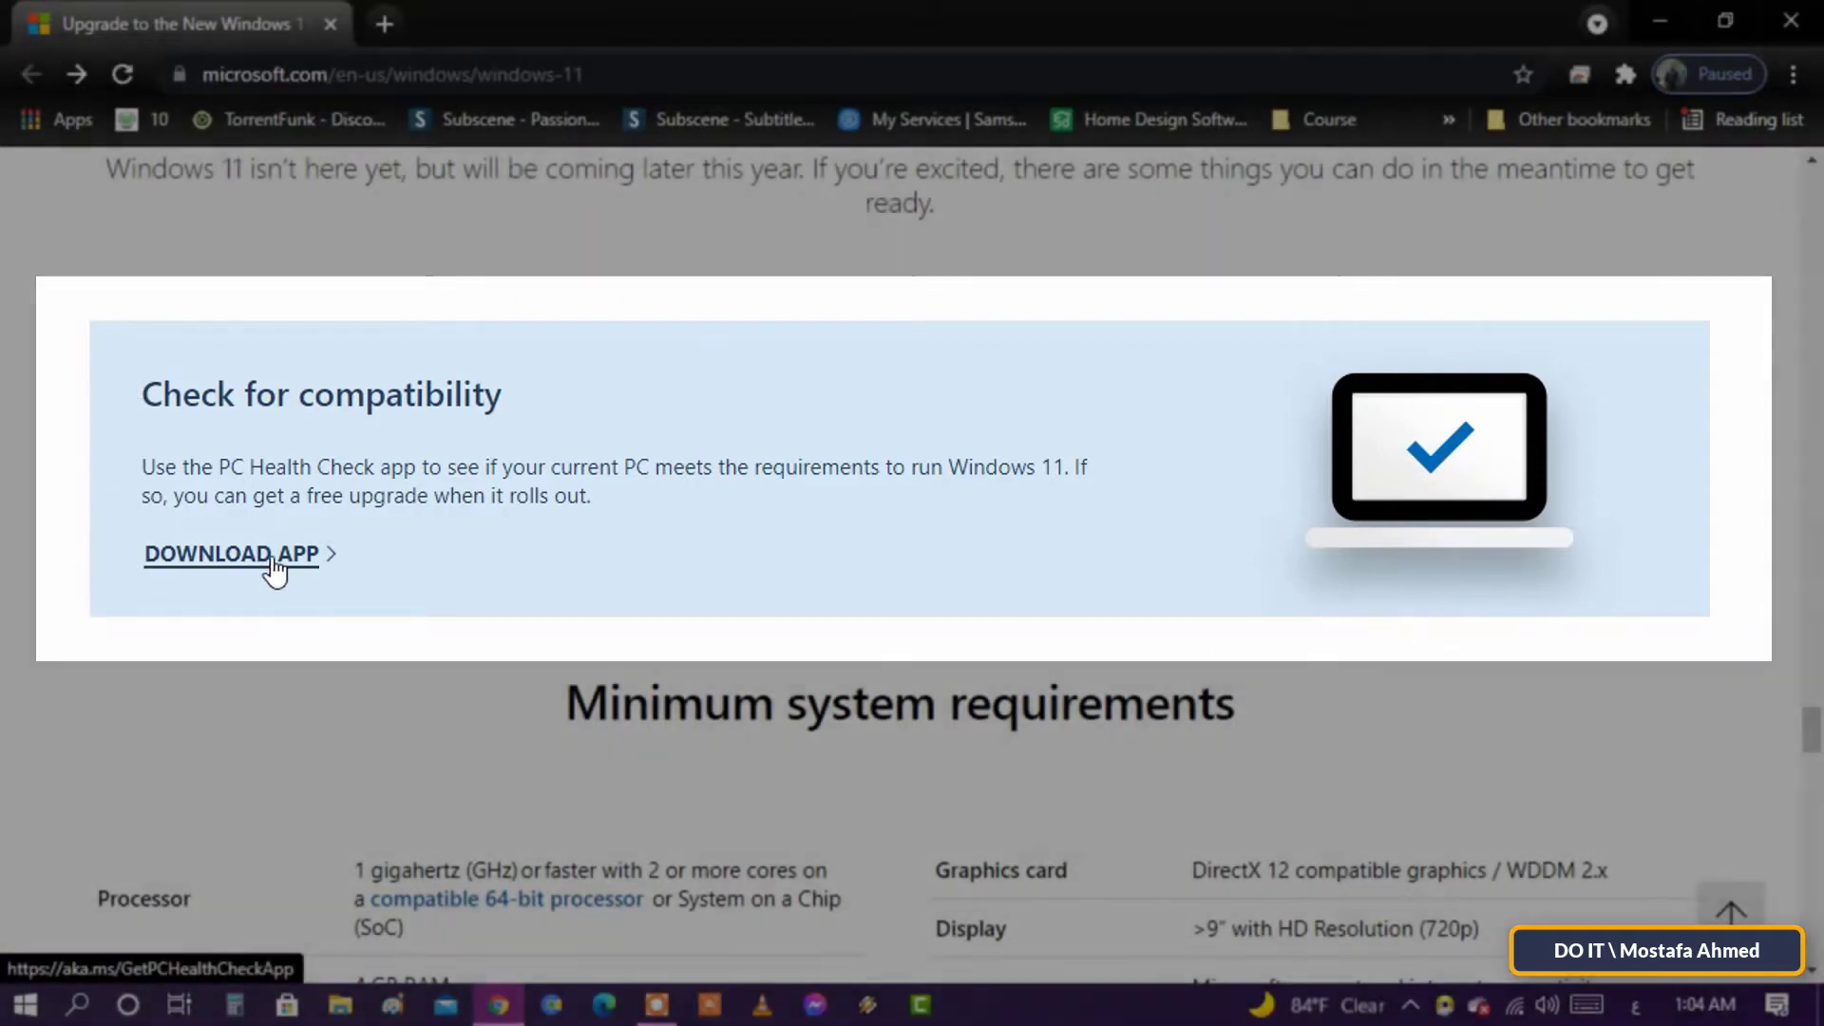
- Download the PC Health Check app from the Check for compatibility section
click(230, 553)
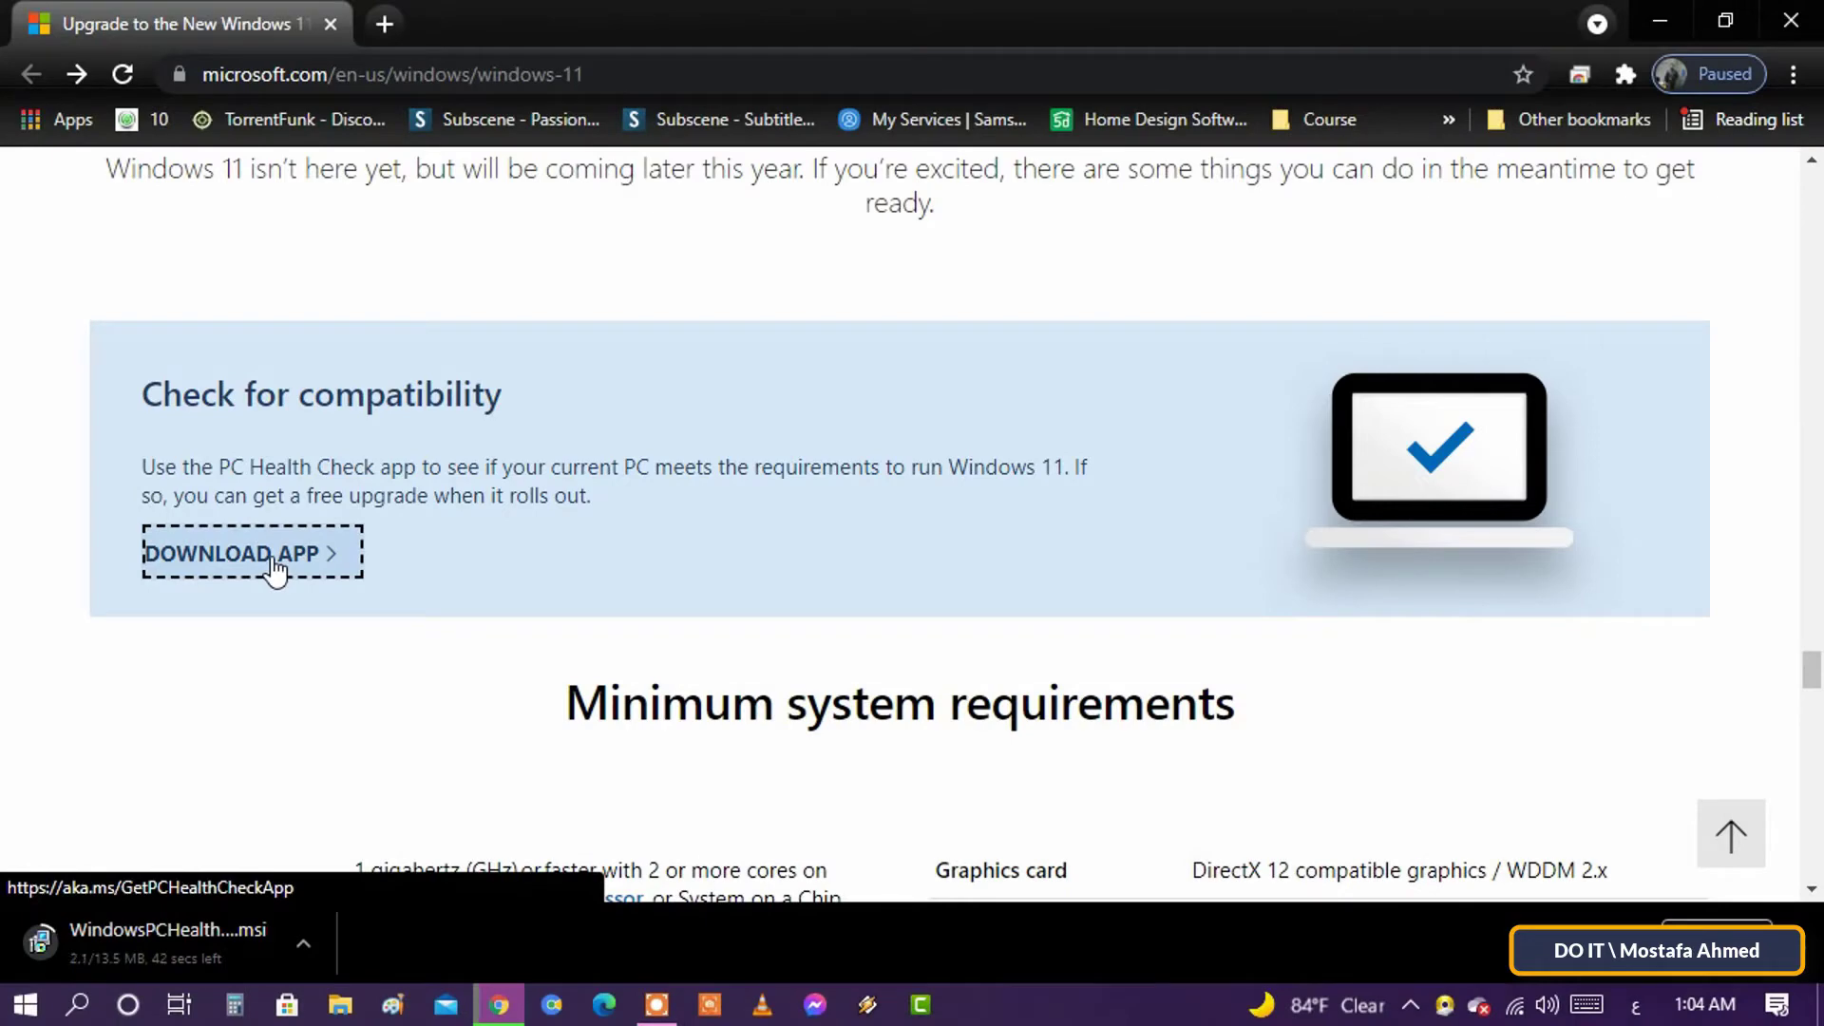
mouse_move(329, 650)
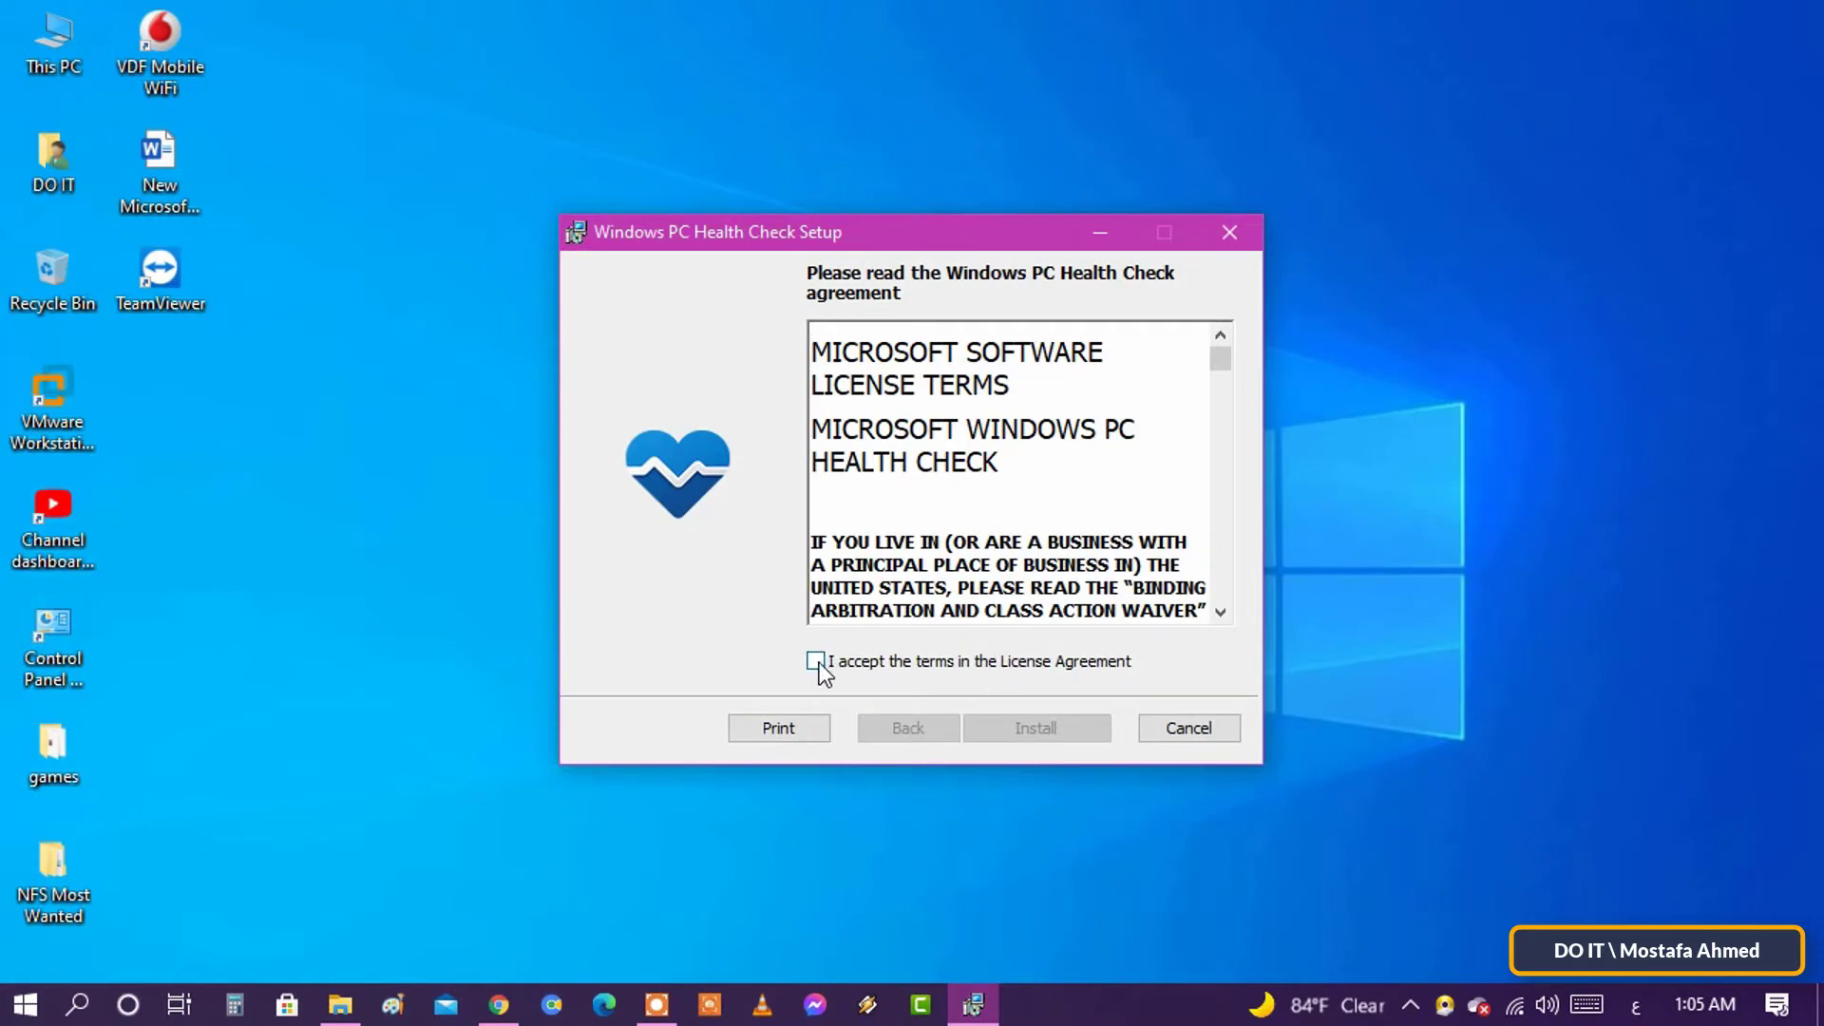
- Accept the license, install PC Health Check and finish setup with the app set to launch
click(815, 661)
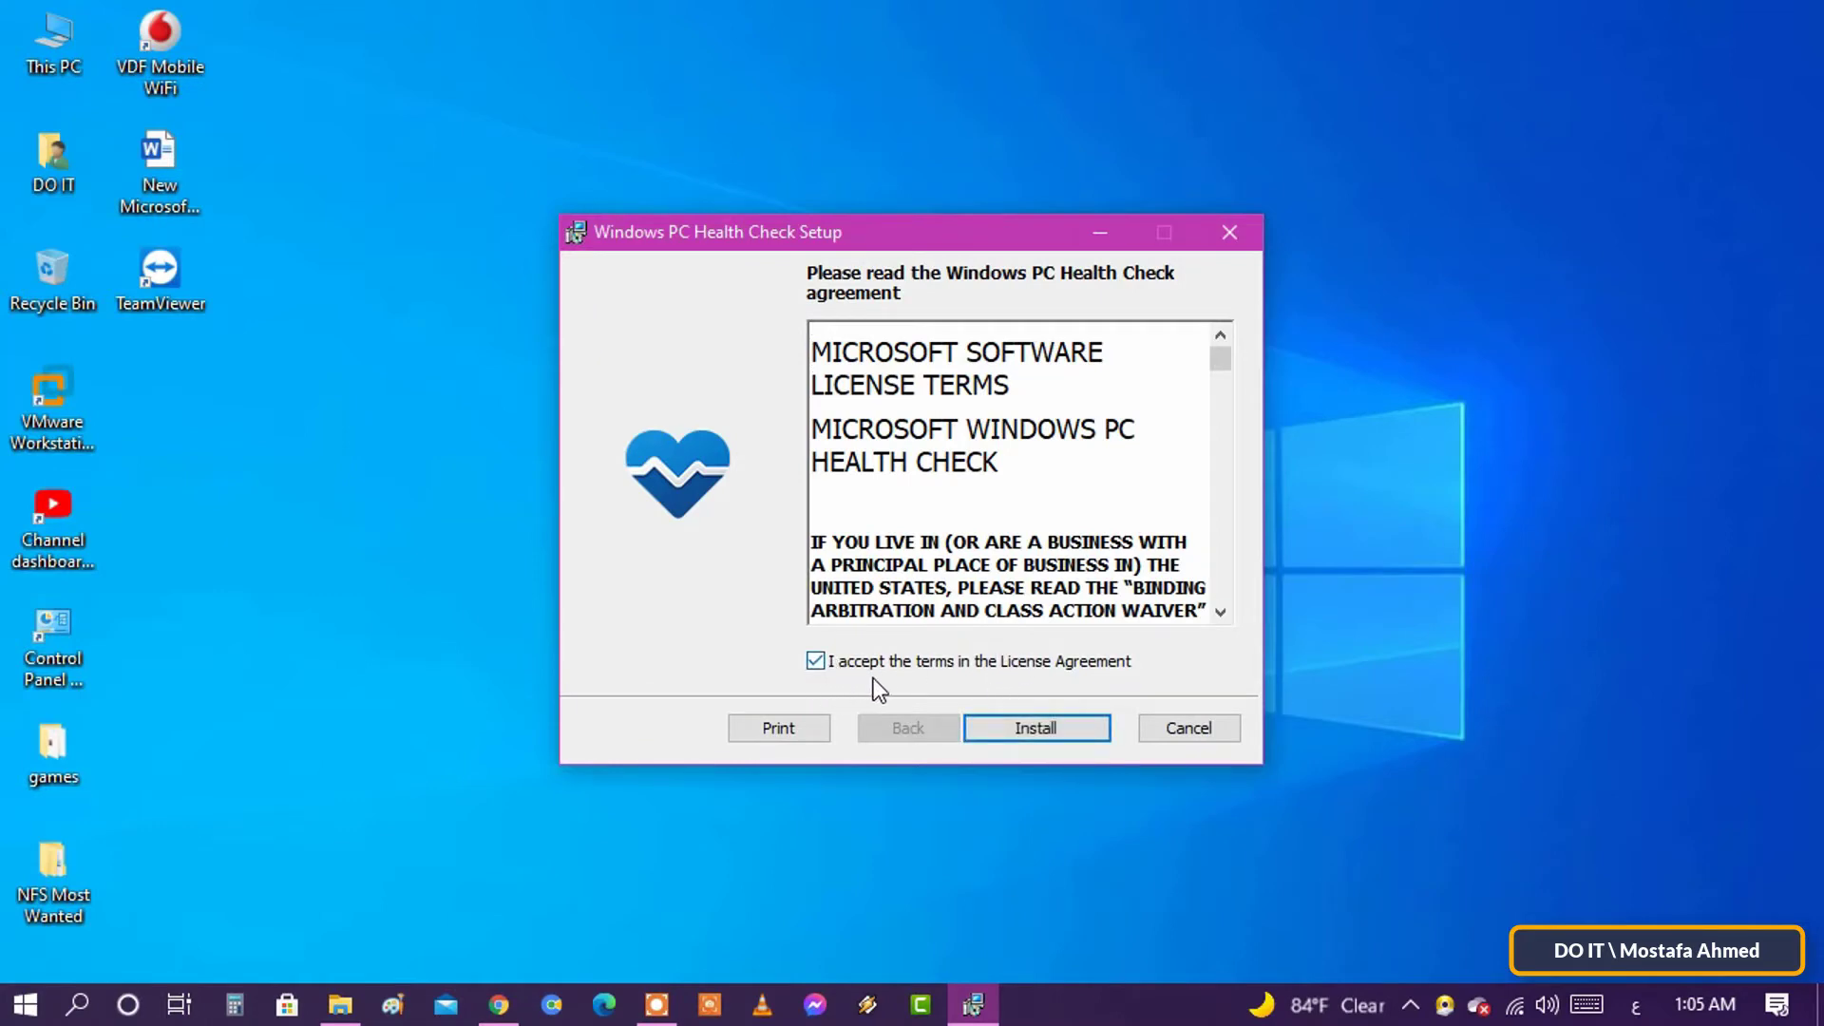
click(1033, 727)
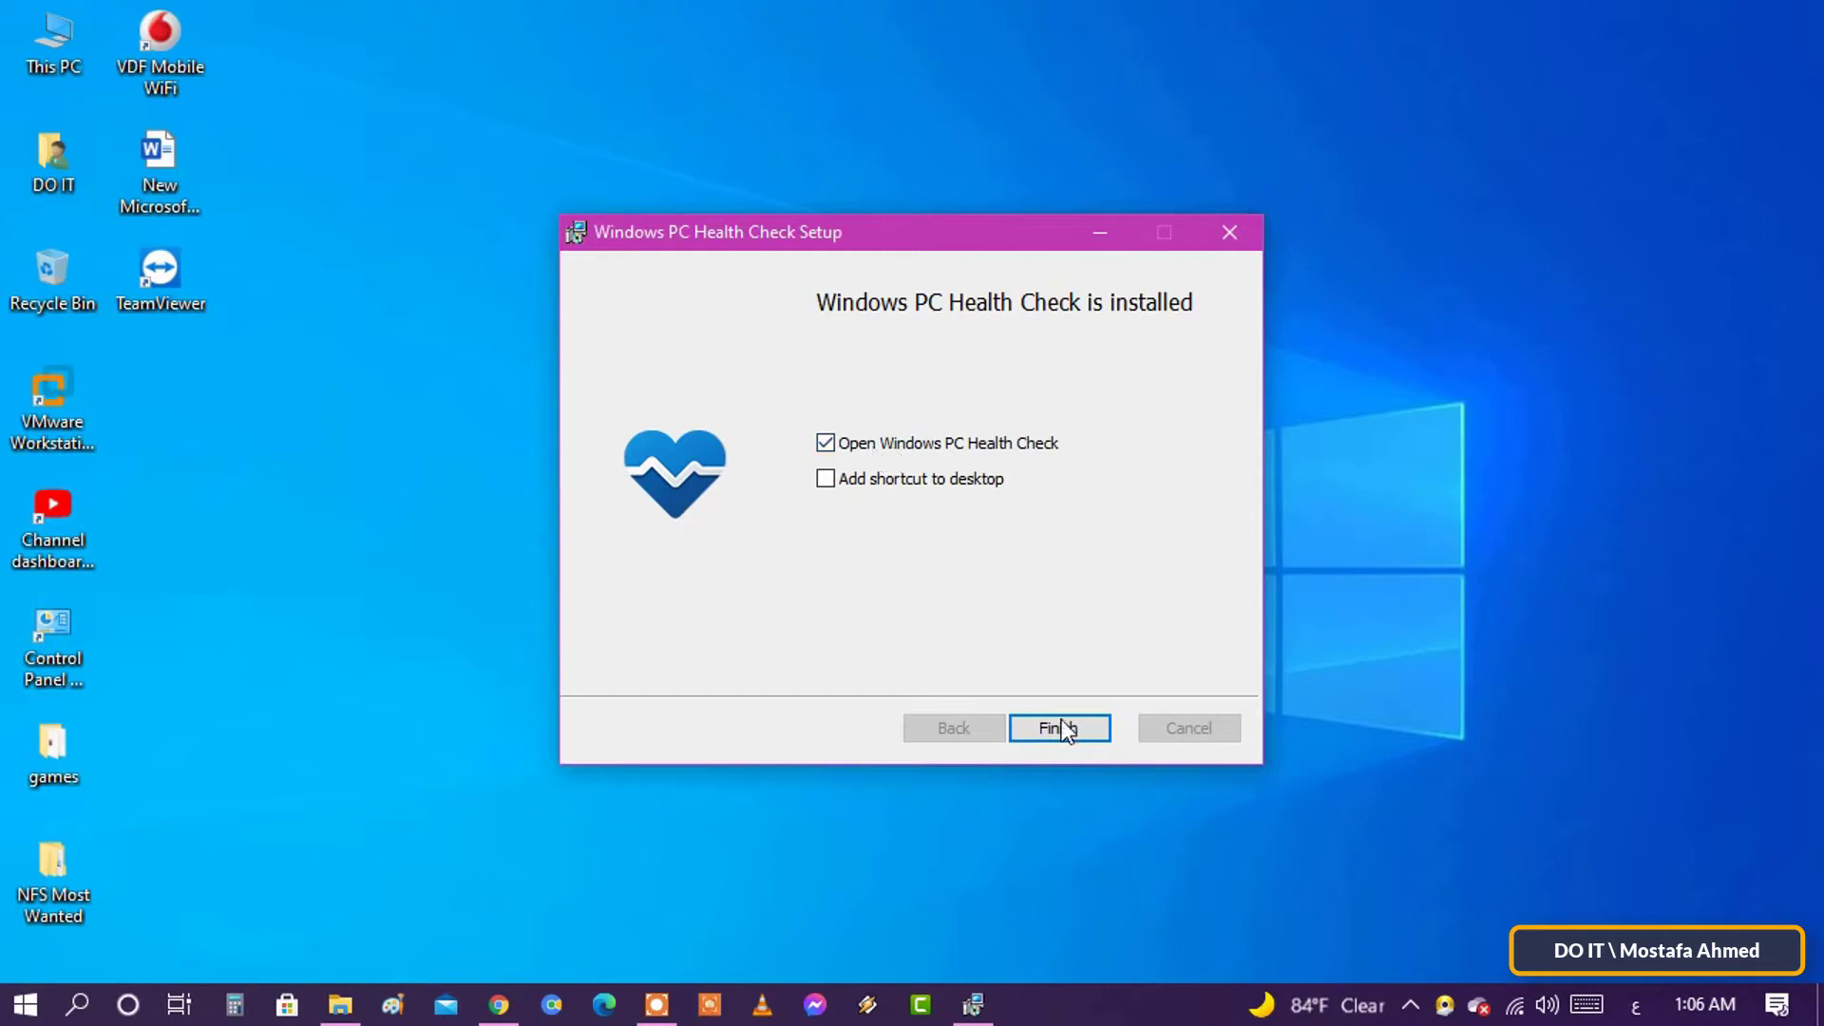
click(1058, 728)
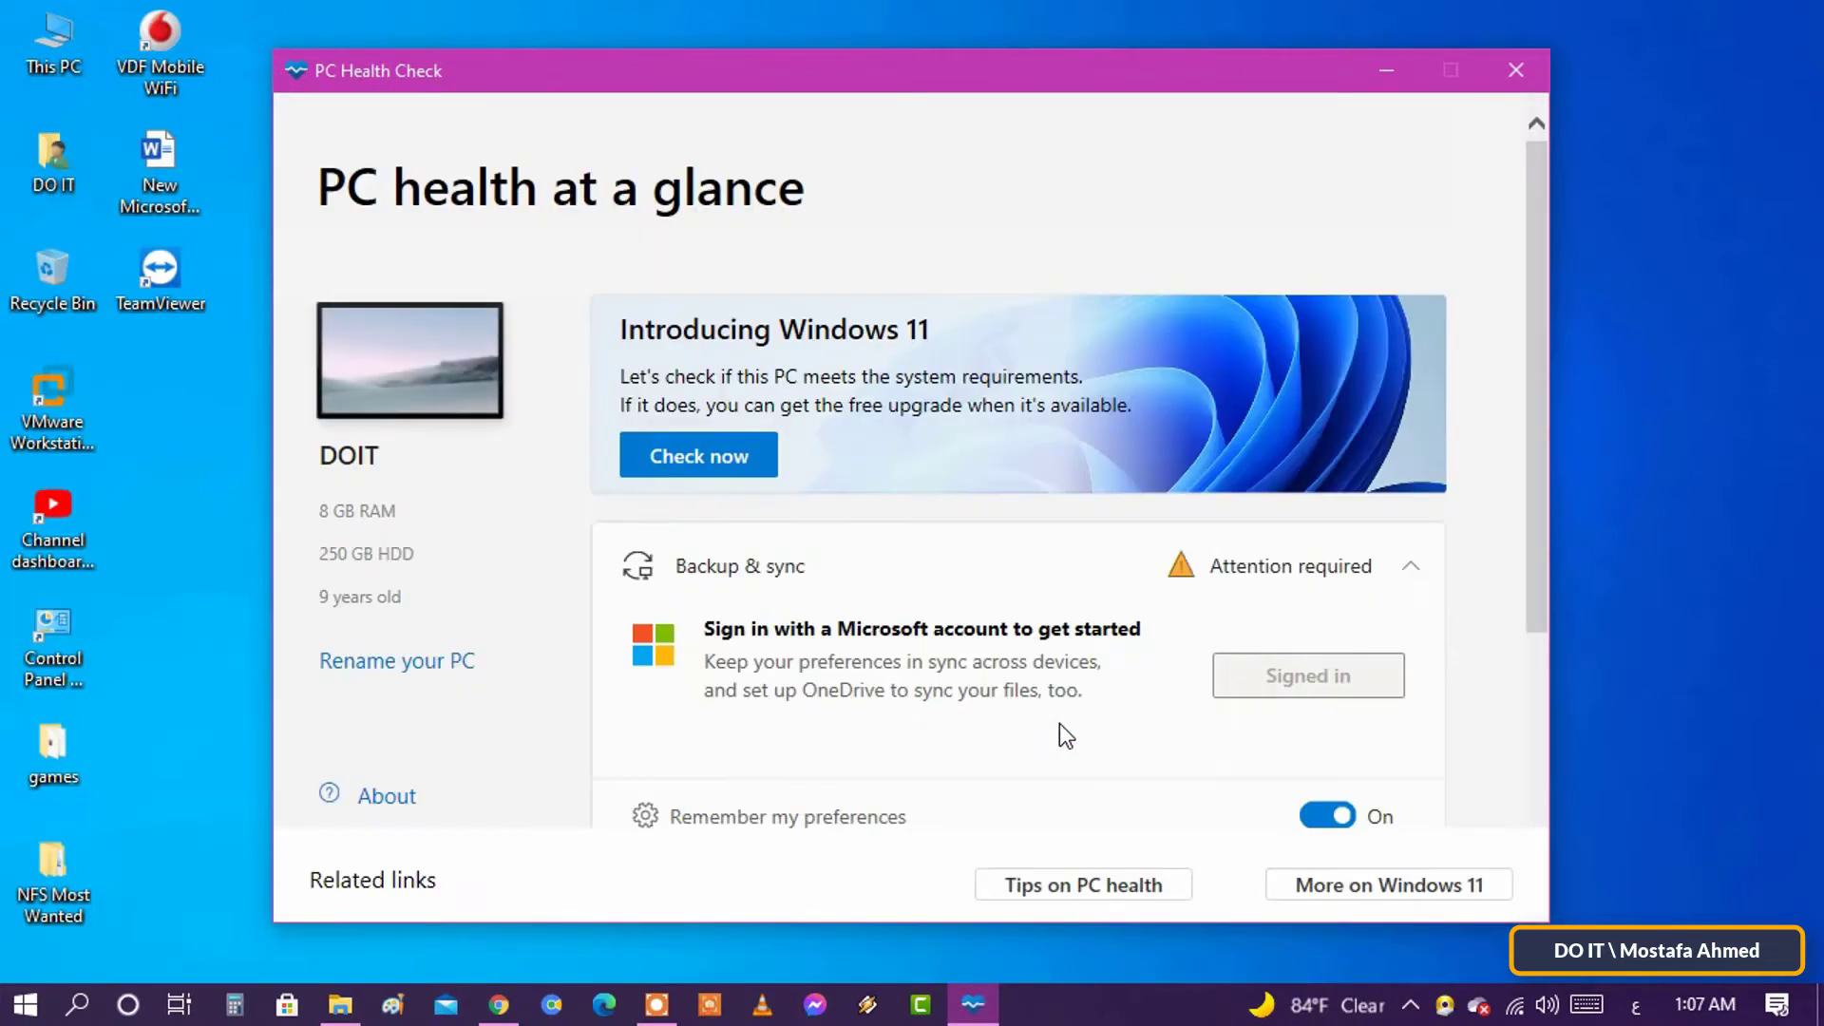
mouse_move(1204, 98)
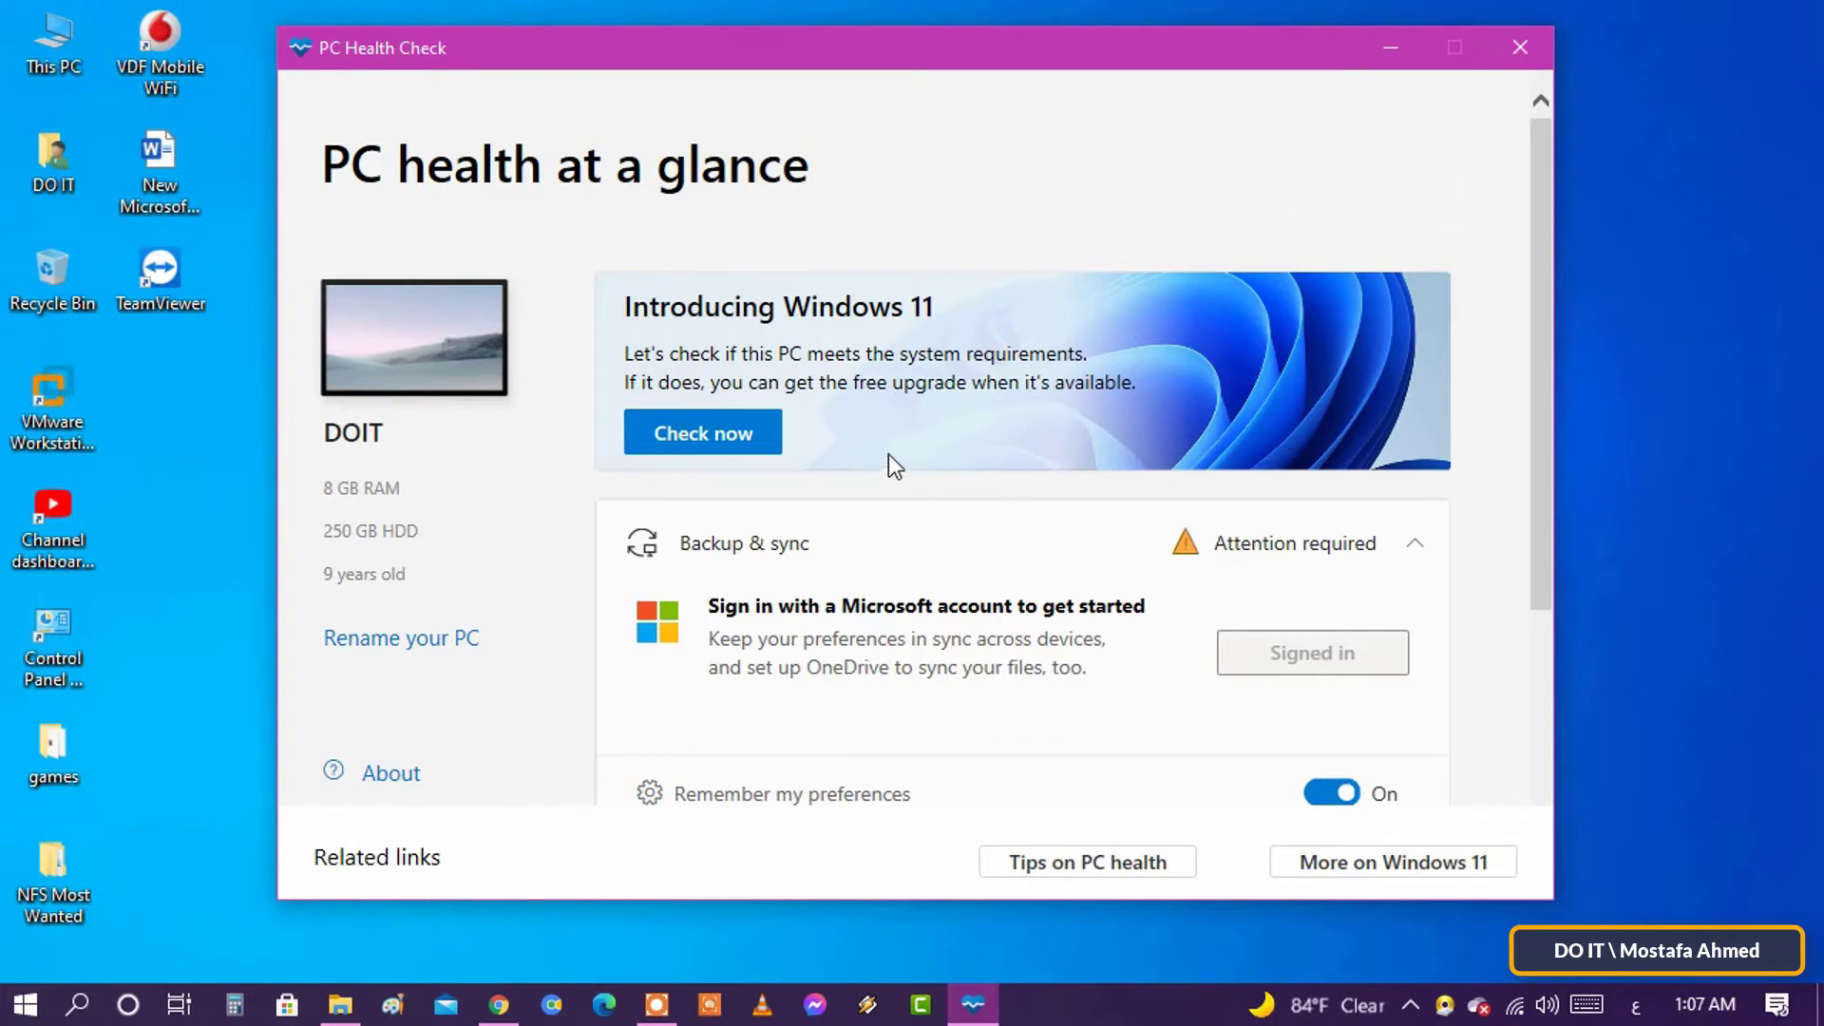
mouse_move(701, 443)
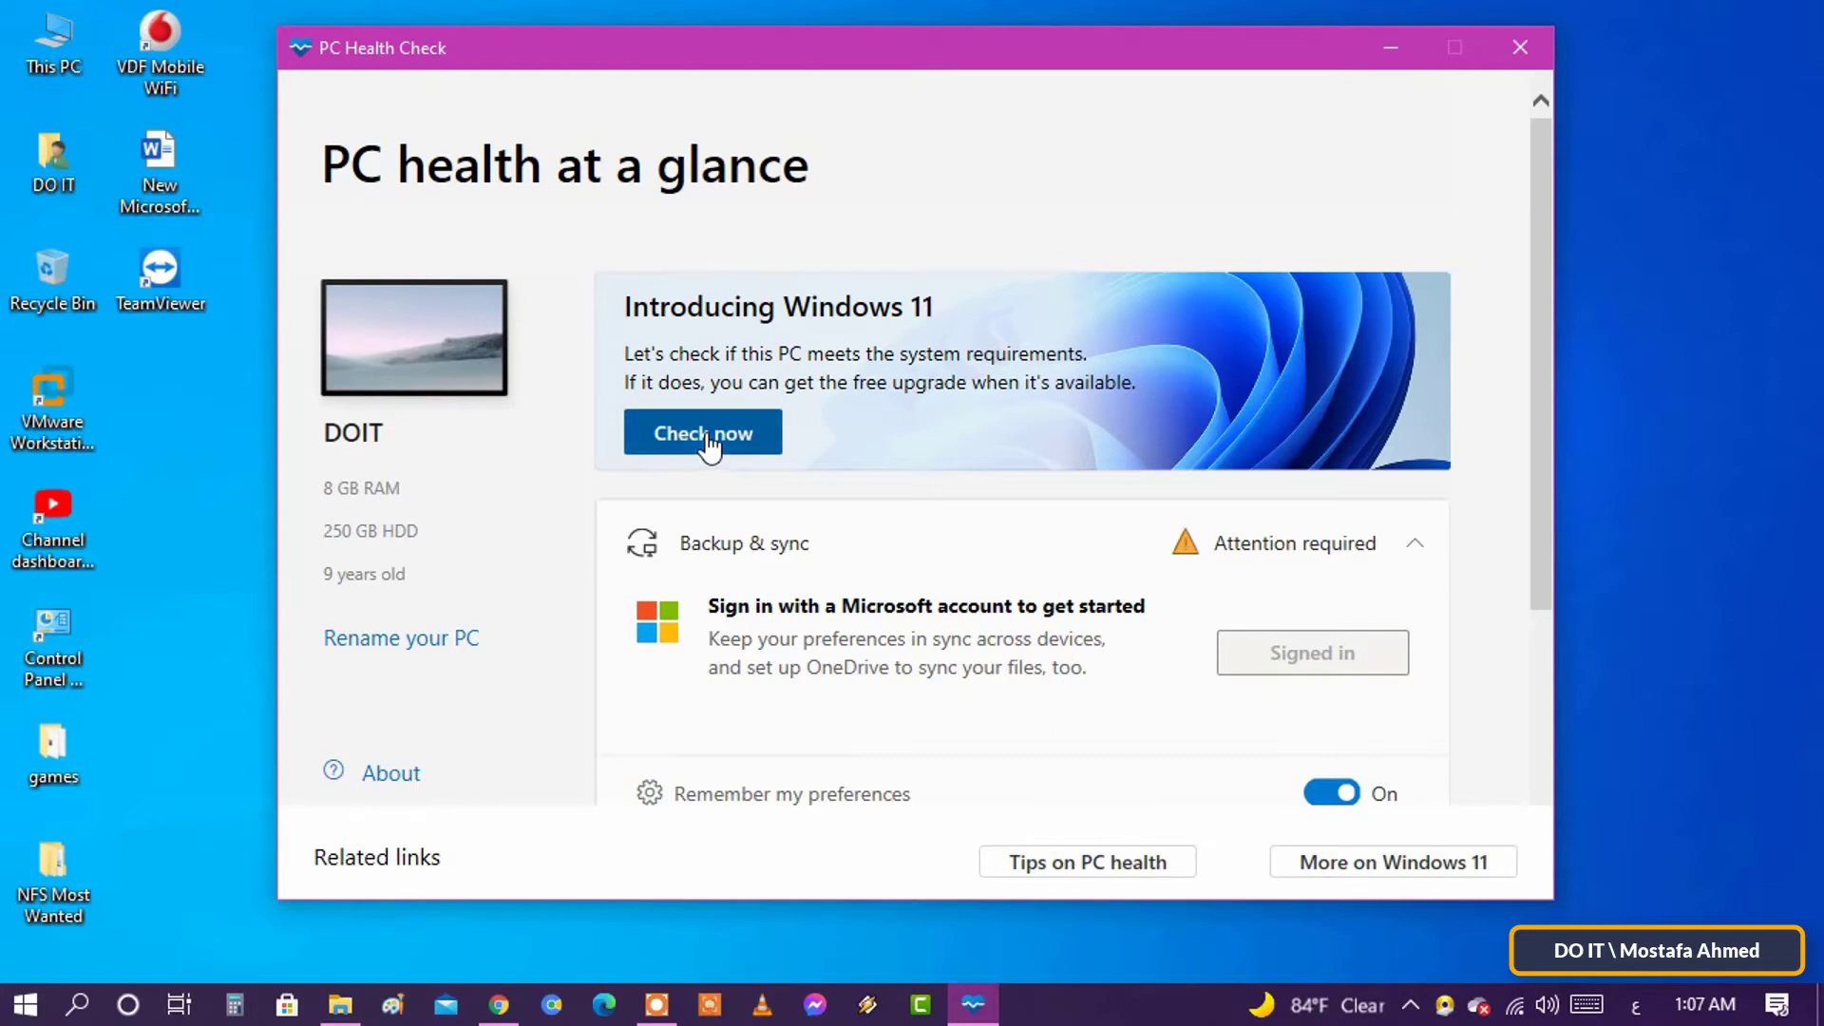
- Run Check now, which reports this PC can't run Windows 11 without Secure Boot
click(703, 432)
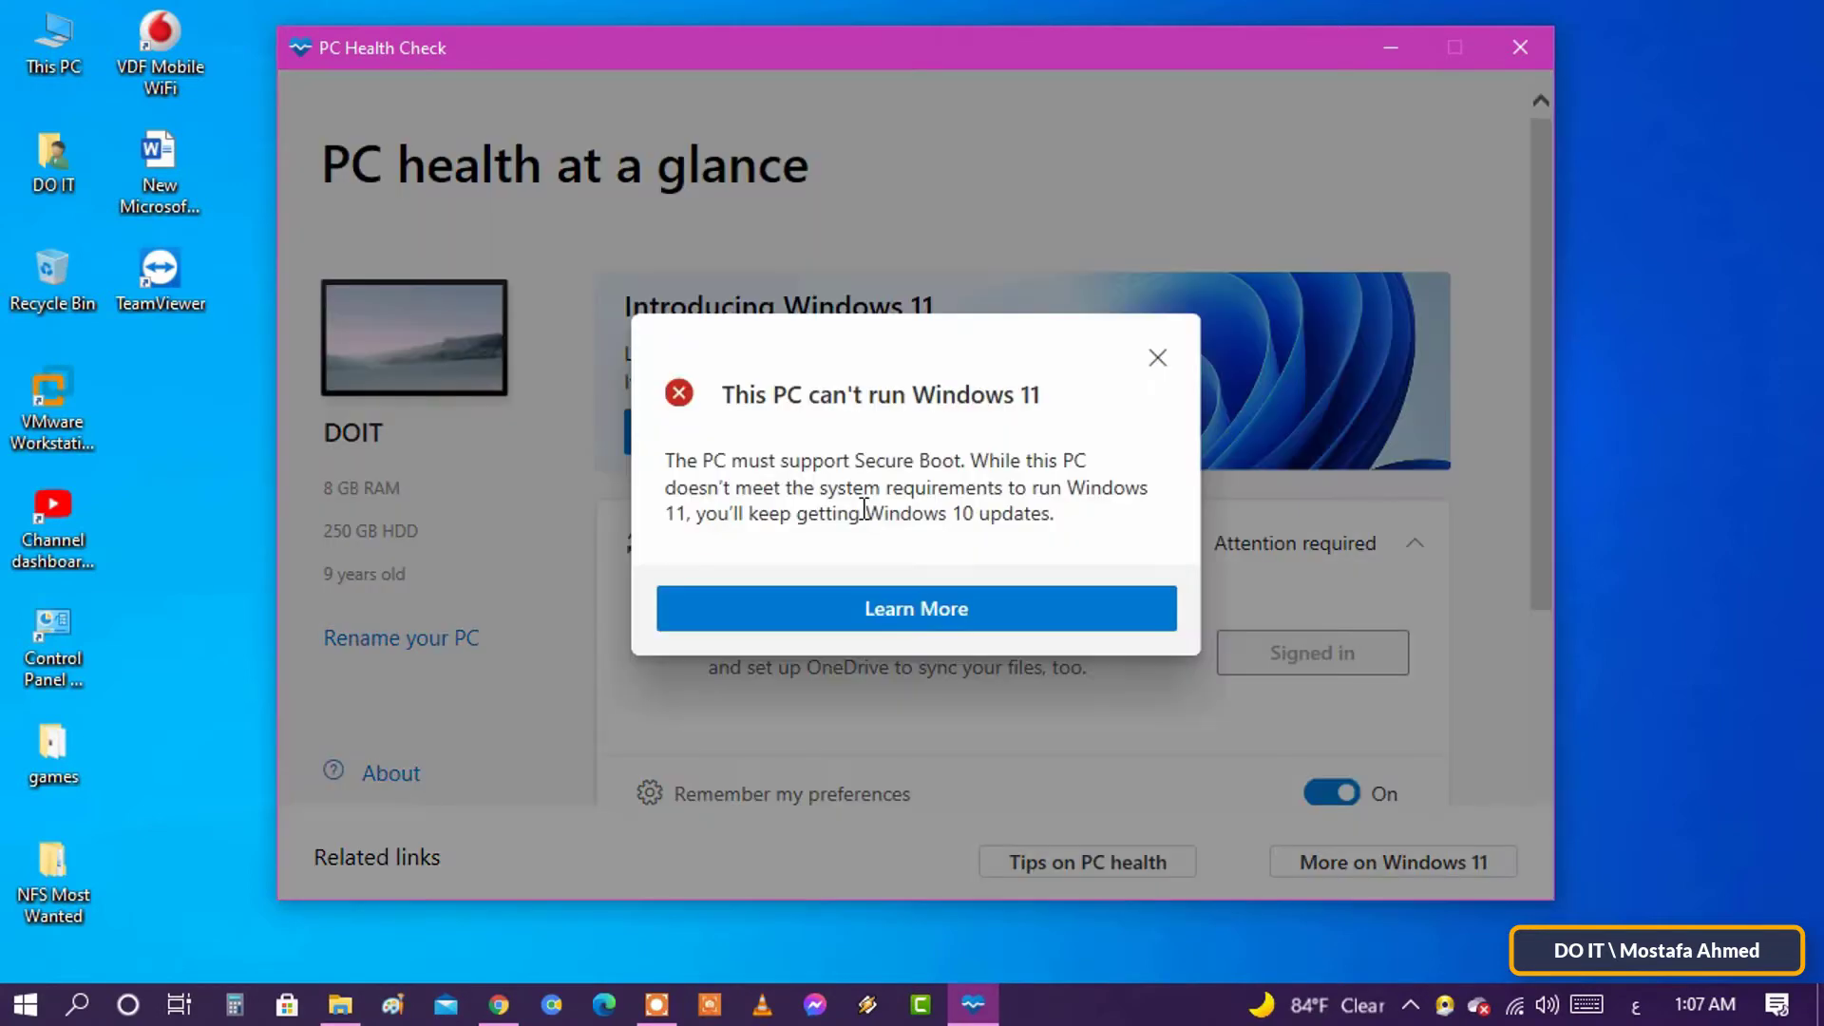
mouse_move(884, 422)
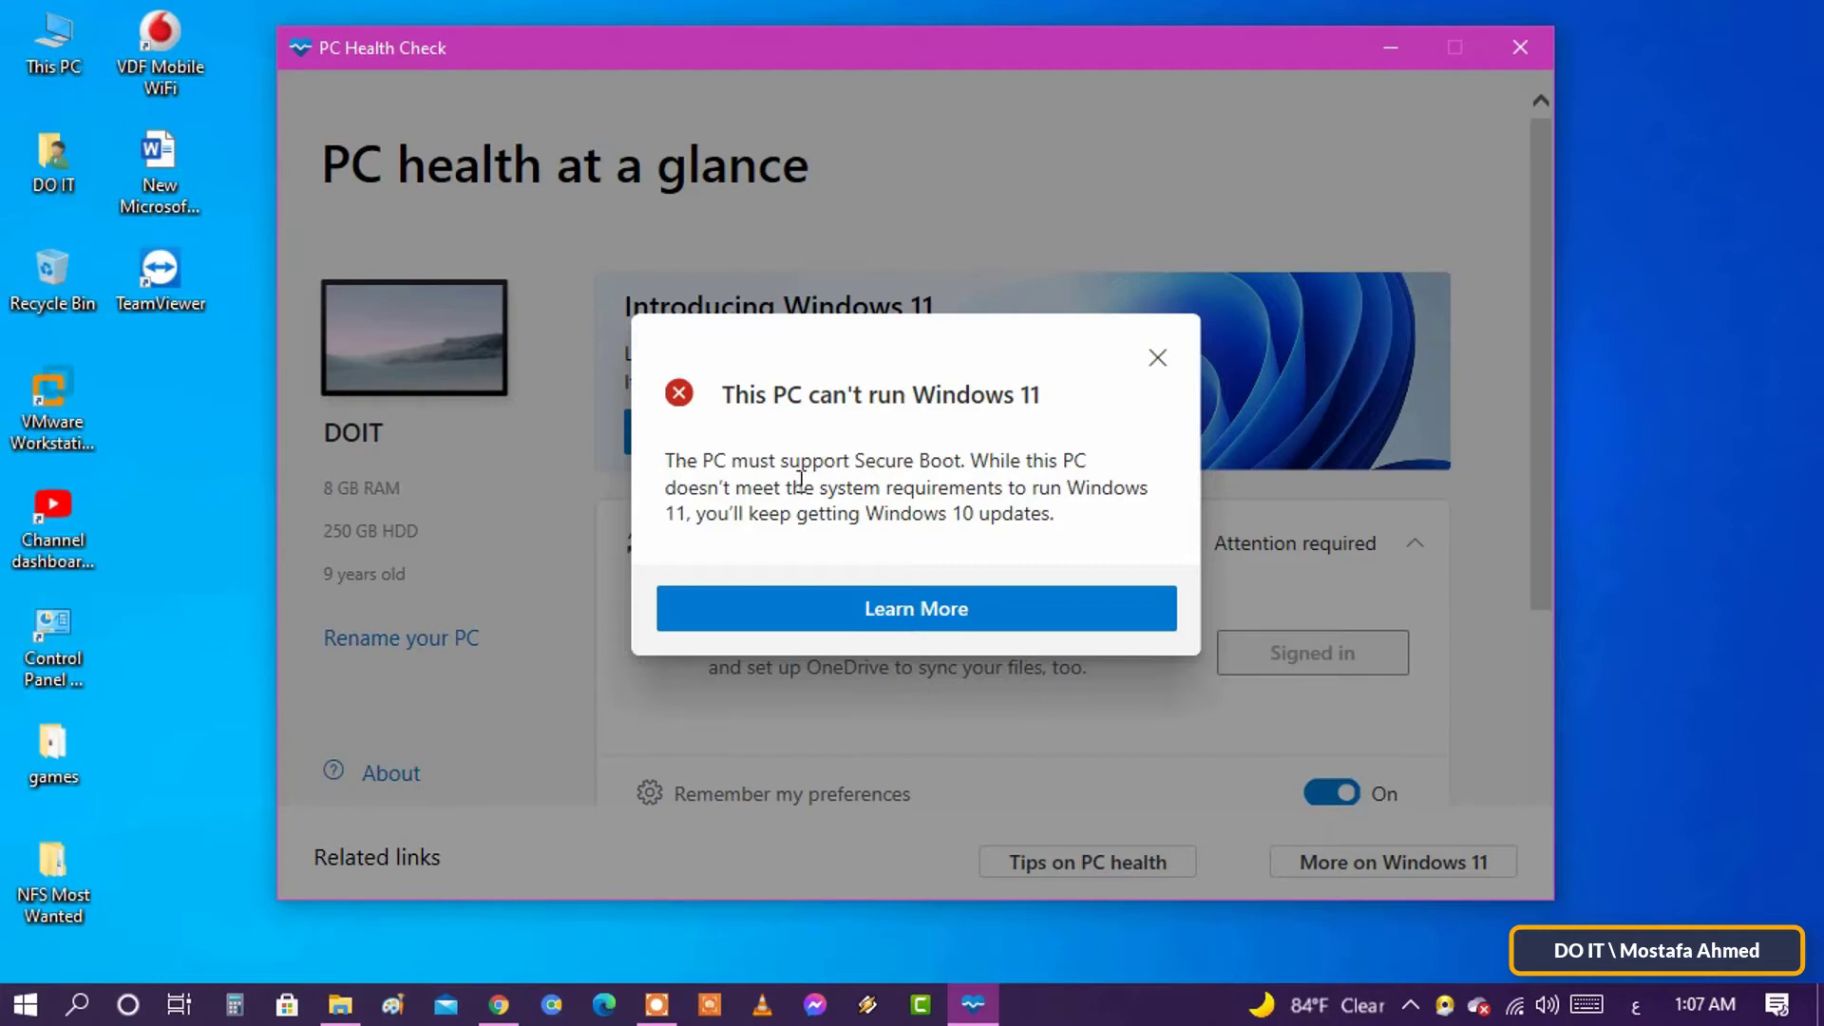
mouse_move(948, 479)
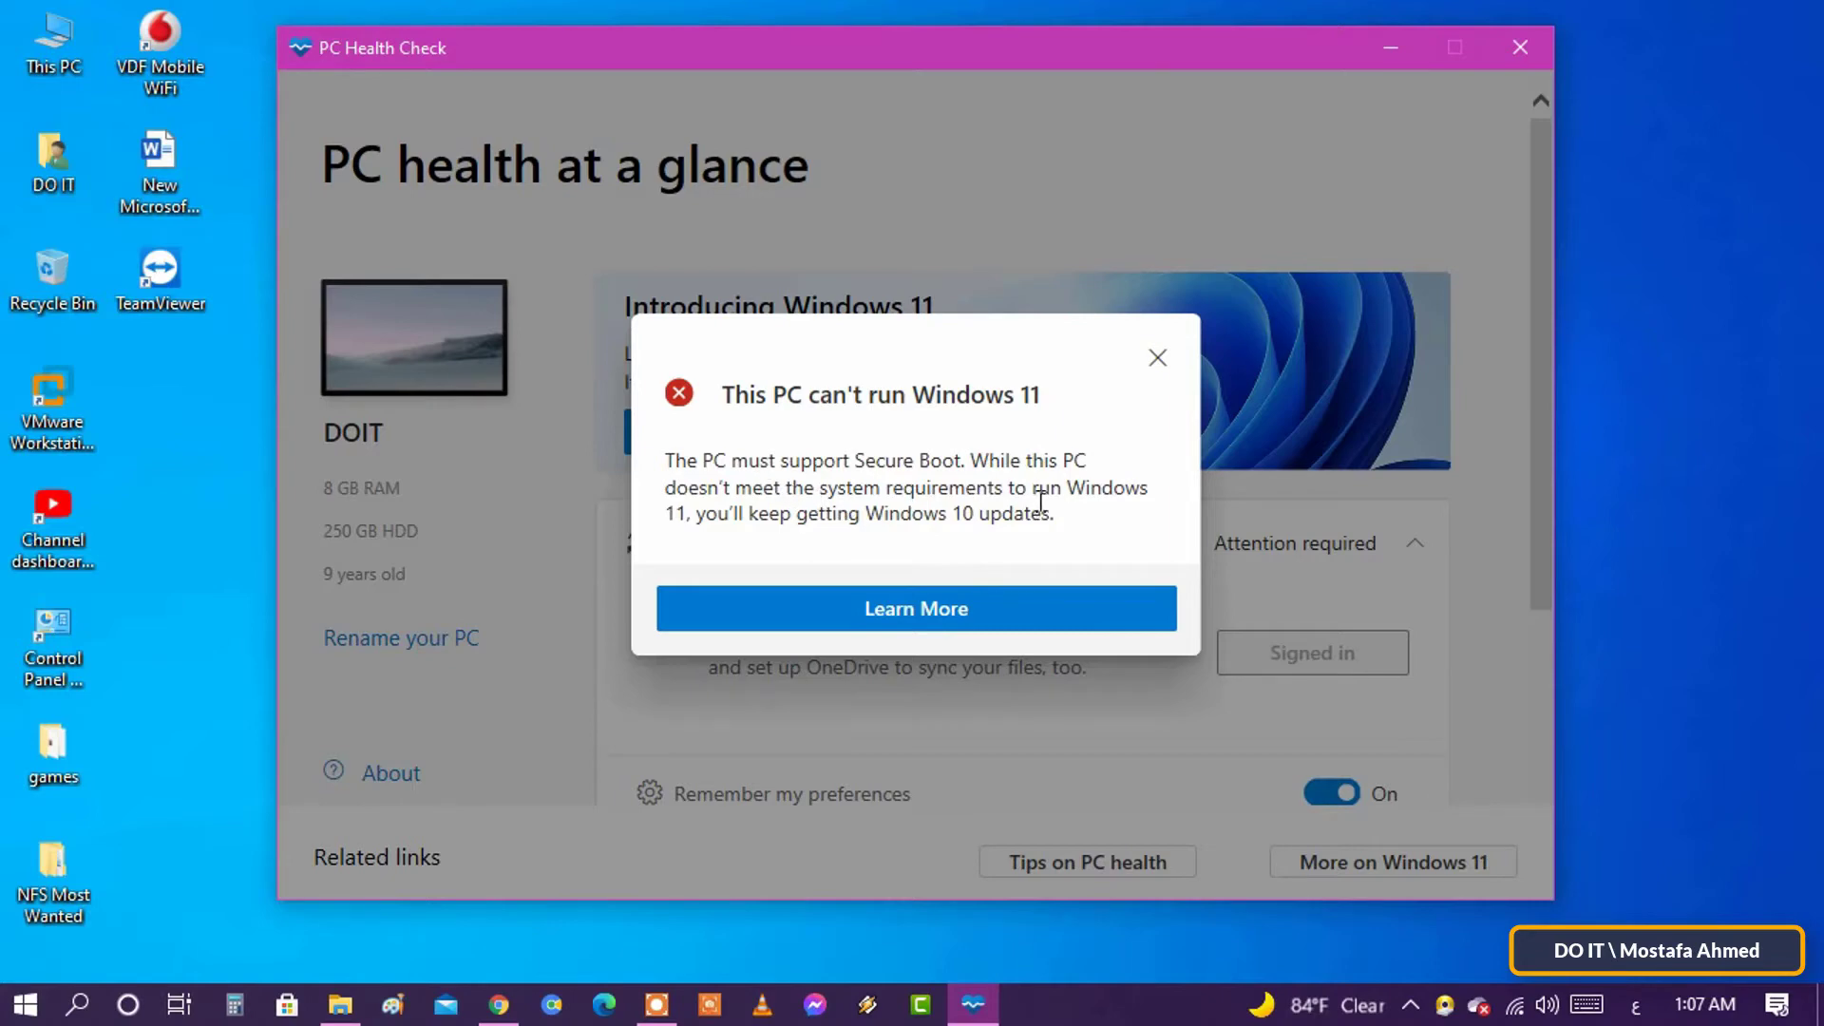
mouse_move(859, 542)
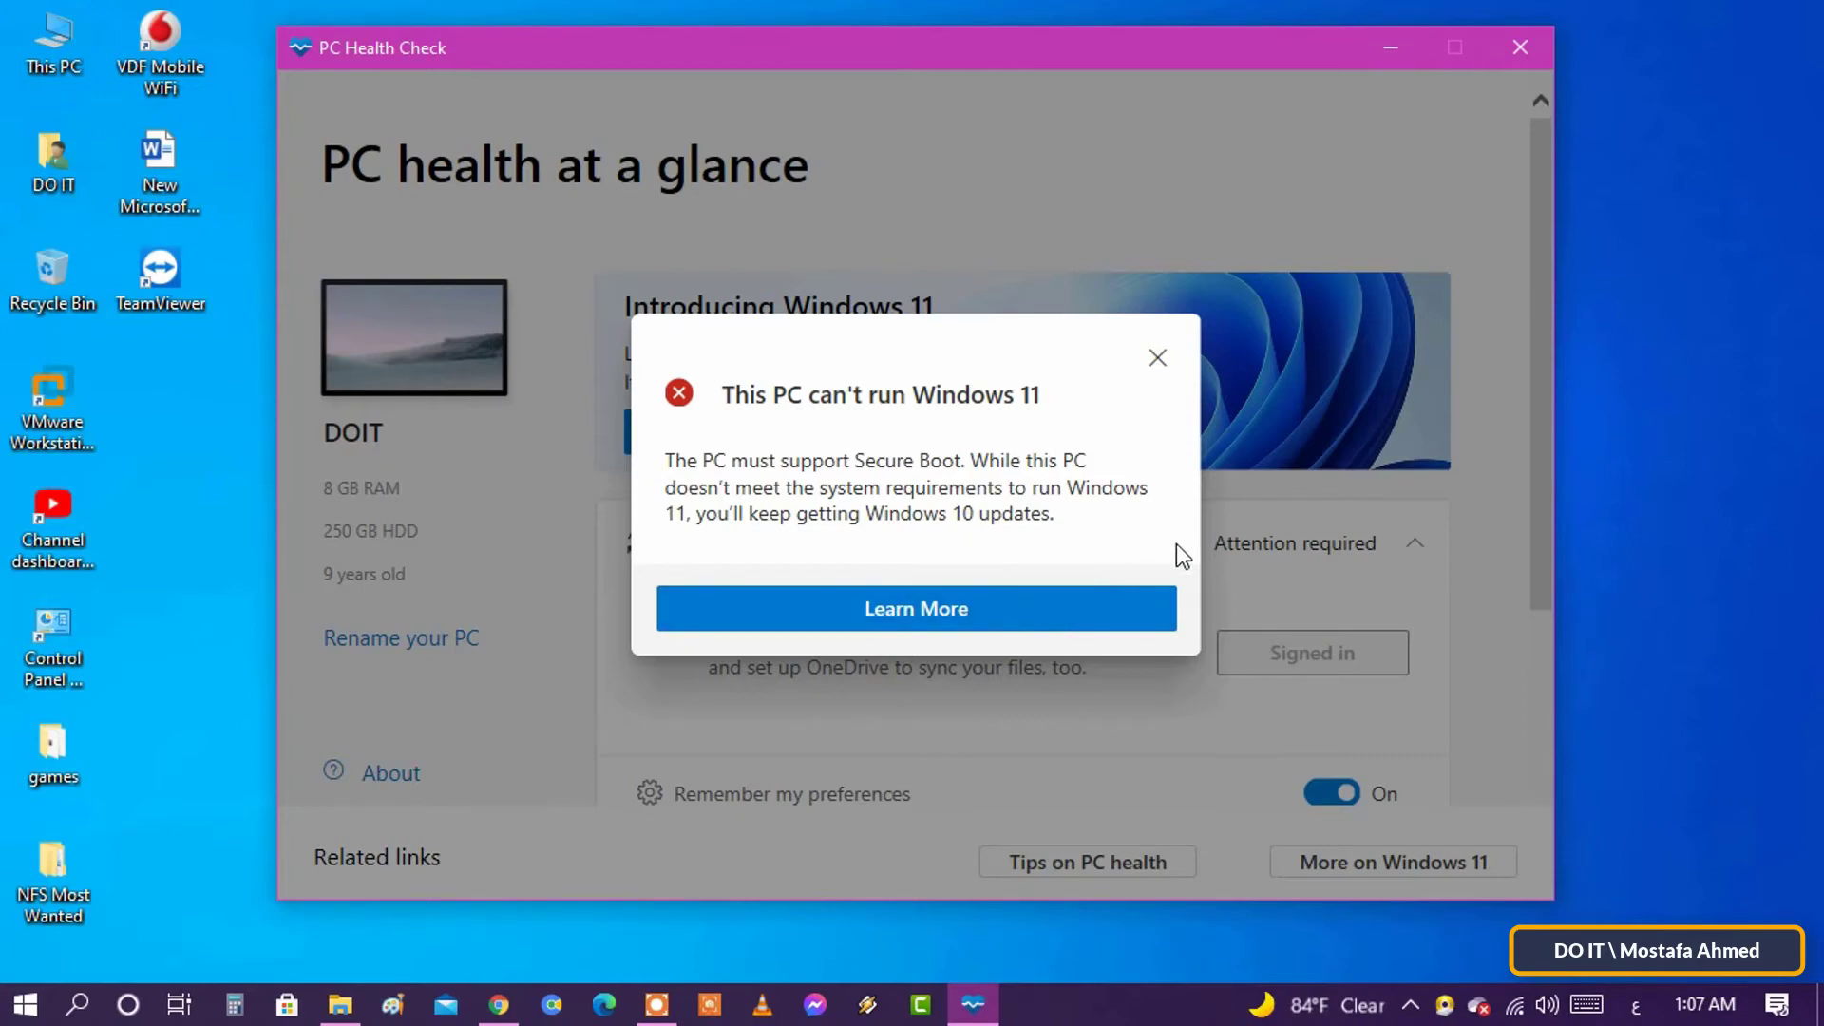
mouse_move(1215, 591)
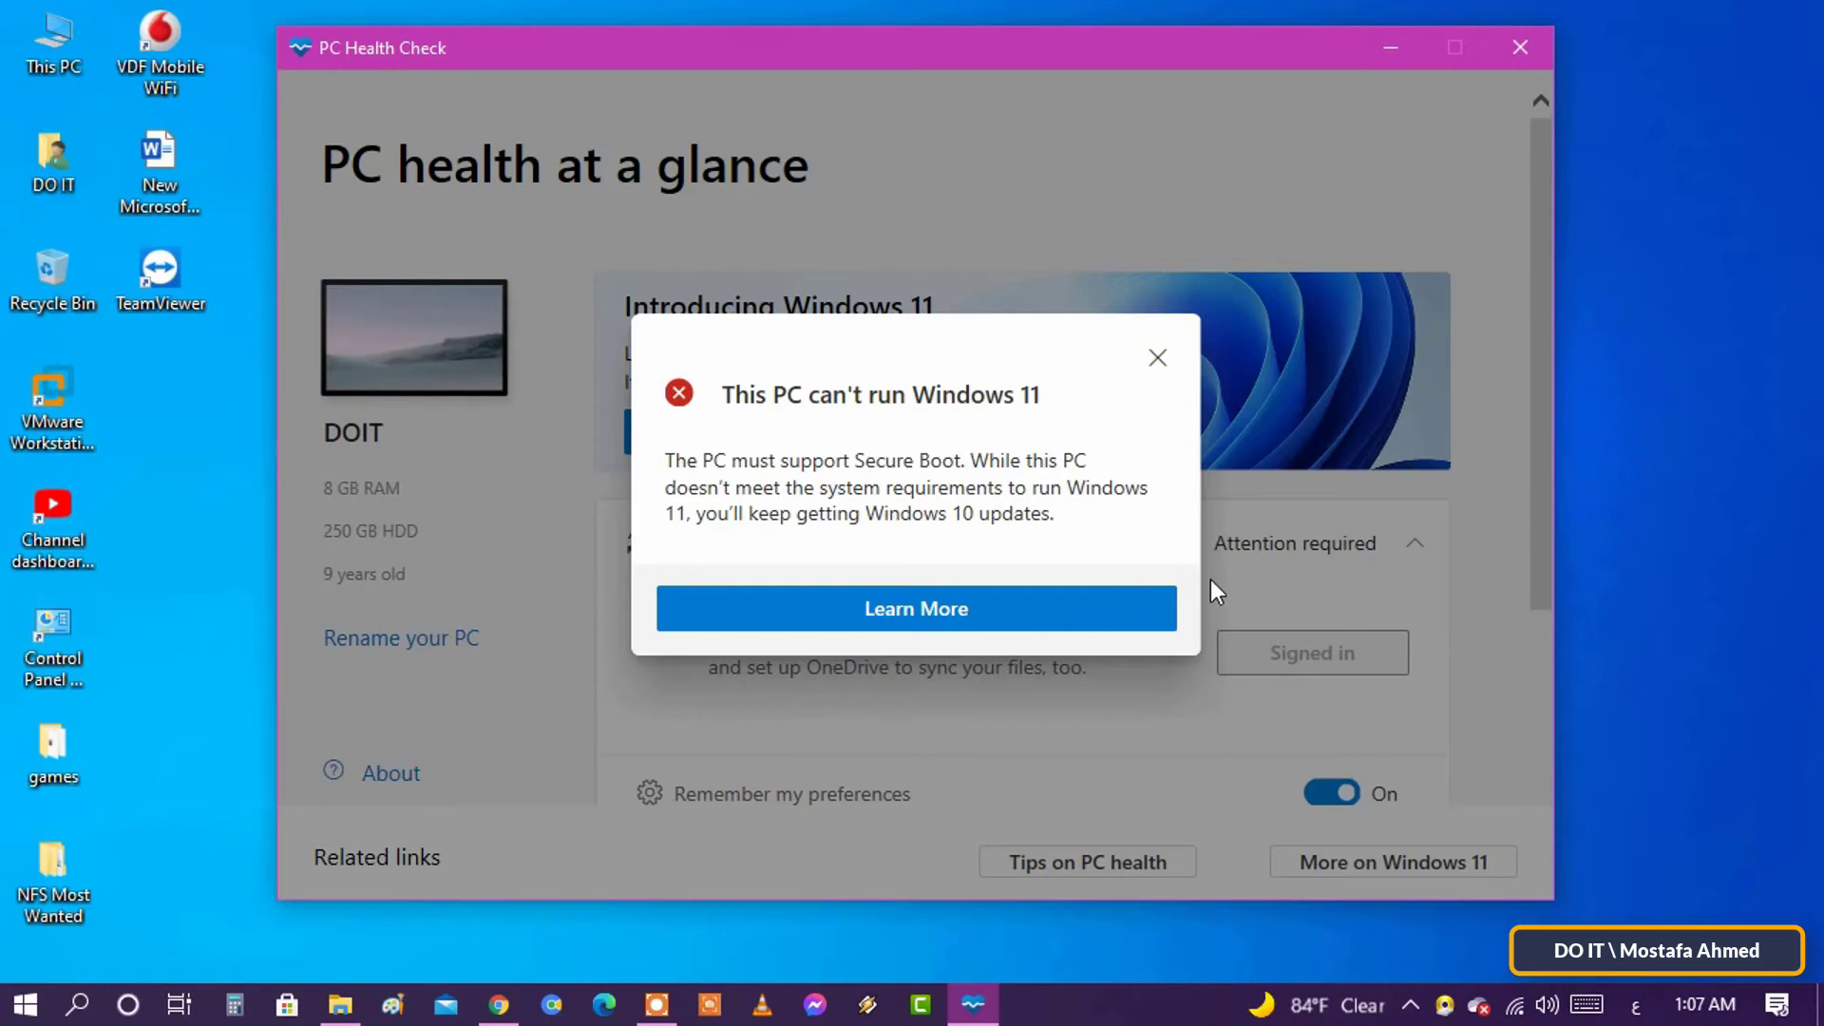
mouse_move(1235, 584)
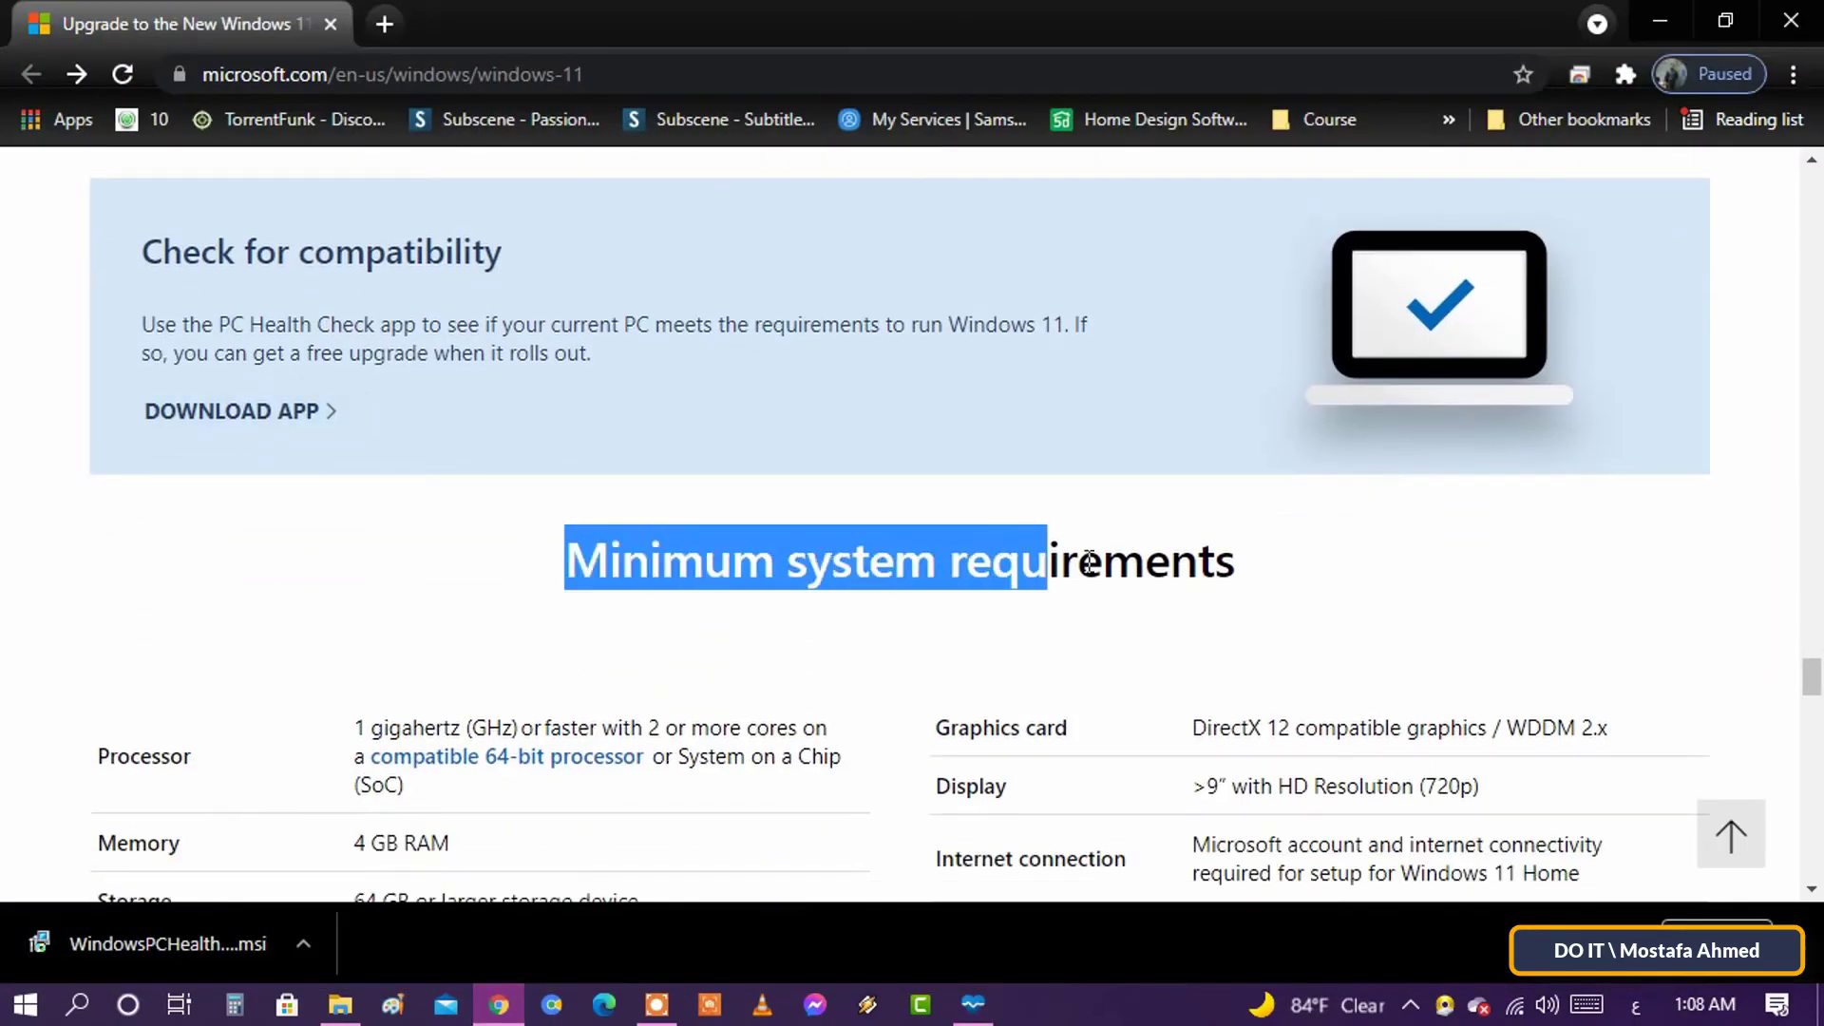
- Scroll through the minimum requirements and compatible PC retailers down to the Windows 11 FAQ
scroll(down, 3)
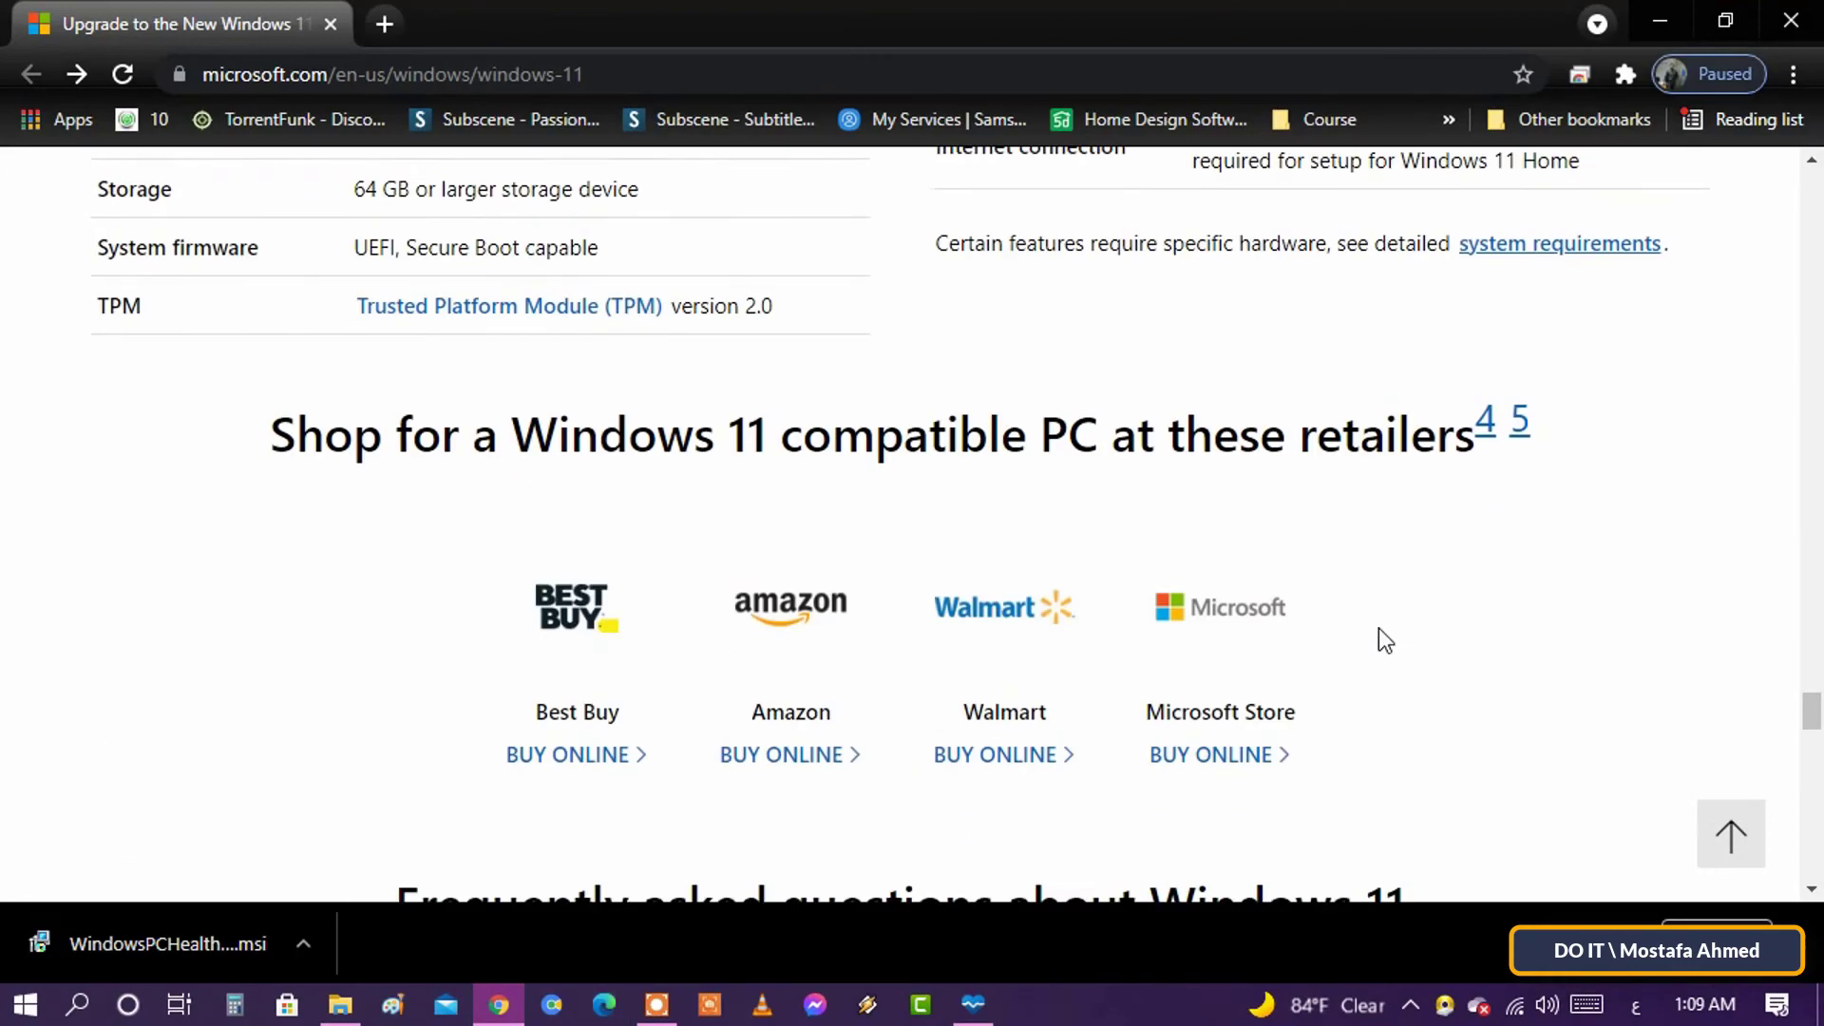
scroll(down, 3)
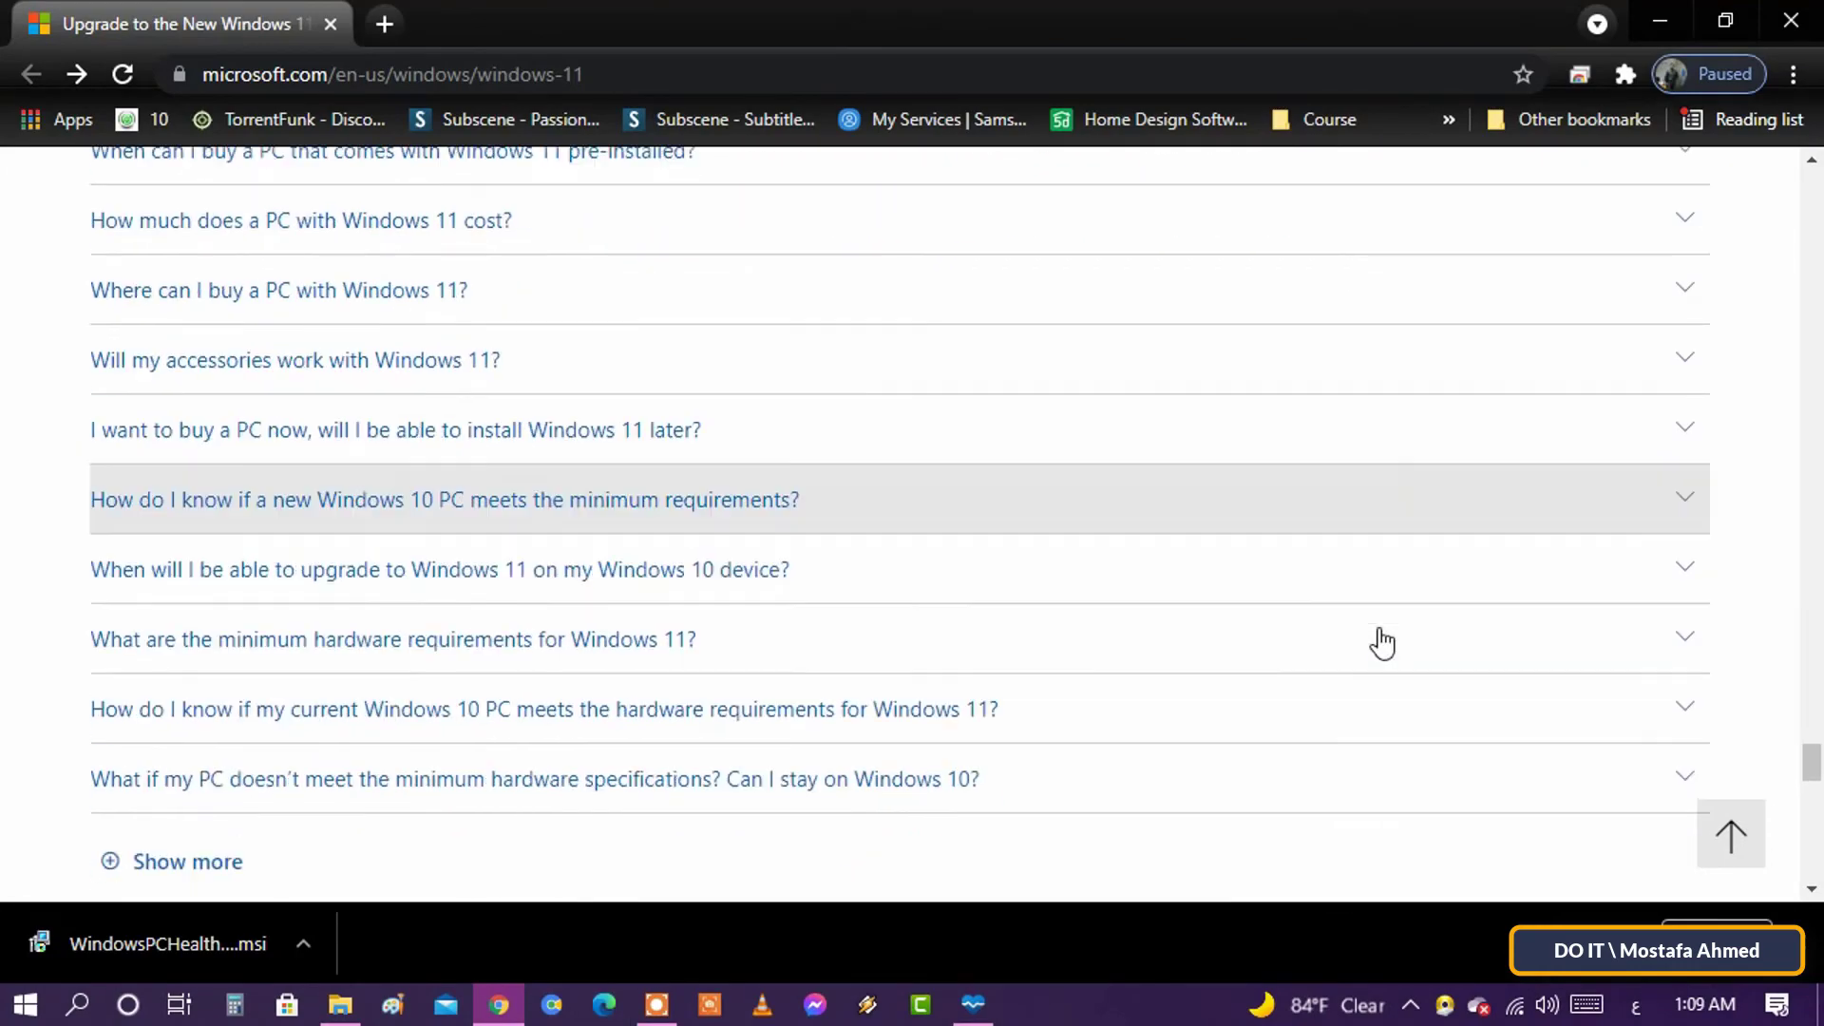